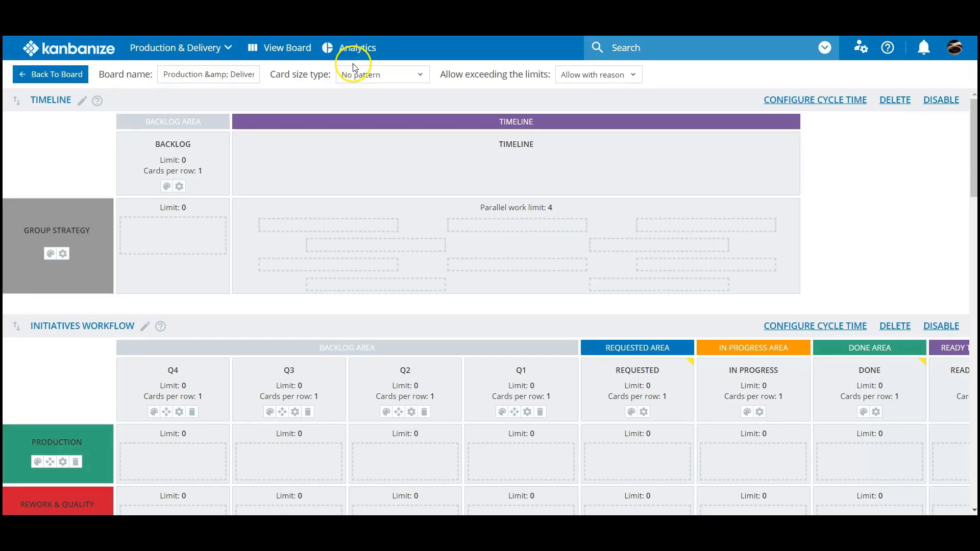
Step: Colour the Manufacturing column's cells with a muted green swatch from its palette
{"action": "scroll", "scroll_direction": "down", "scroll_amount": 3}
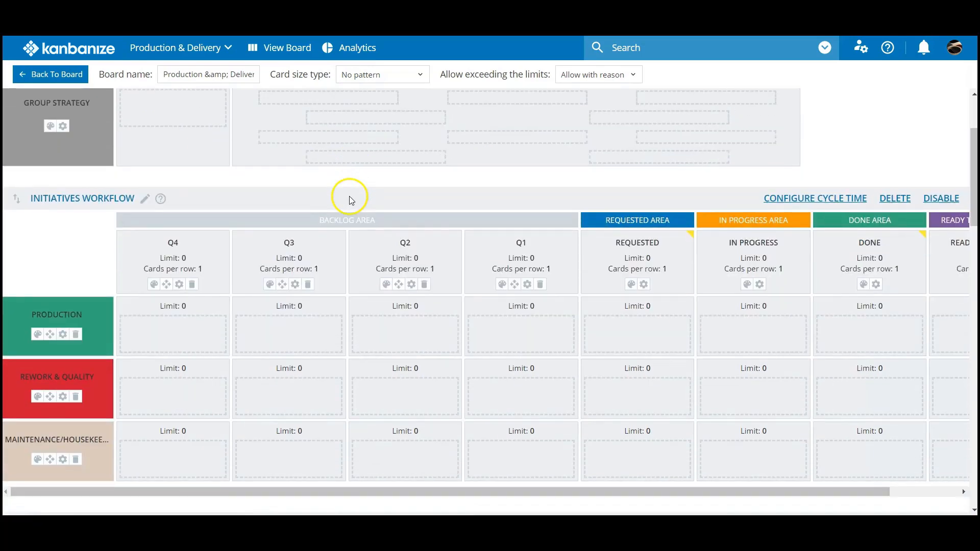
{"action": "scroll", "scroll_direction": "down", "scroll_amount": 3}
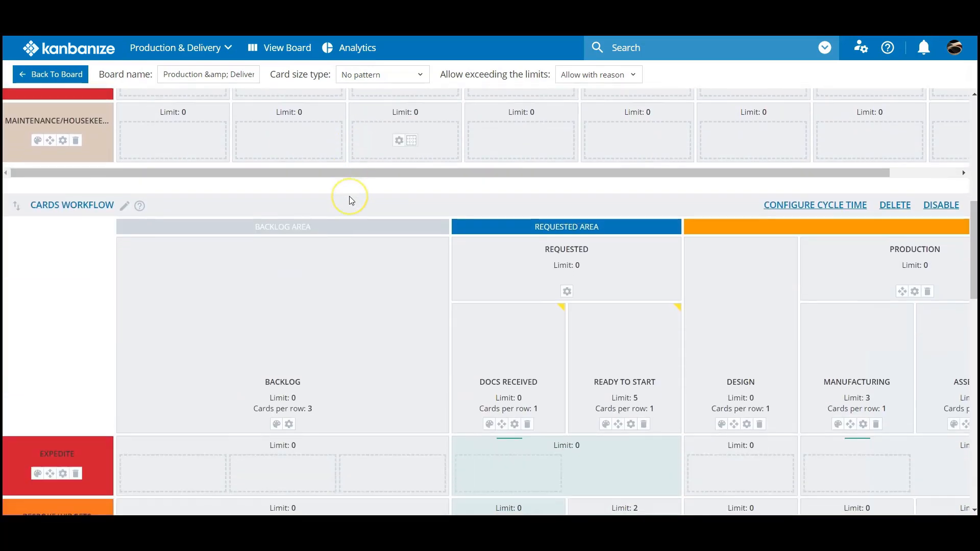
{"action": "scroll", "scroll_direction": "down", "scroll_amount": 3}
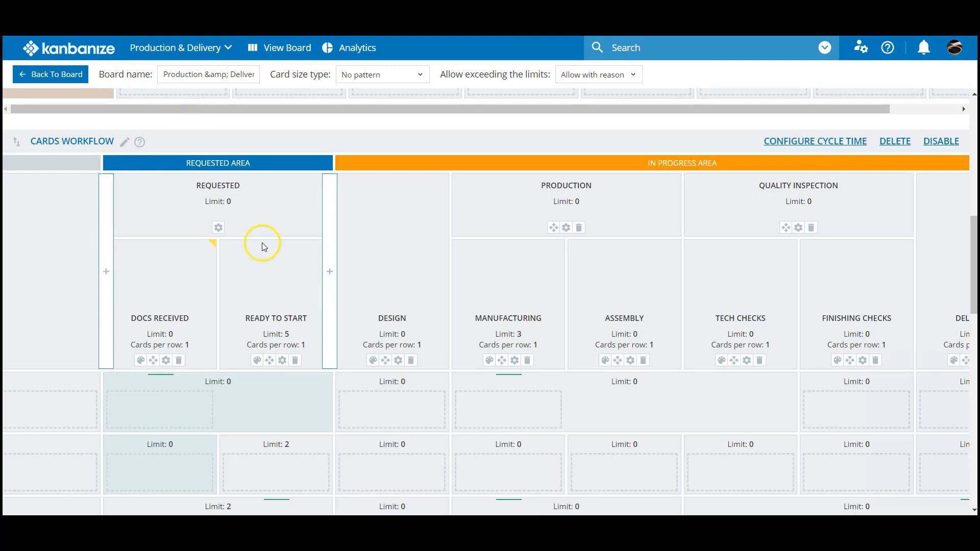
{"action": "scroll", "scroll_direction": "down", "scroll_amount": 3}
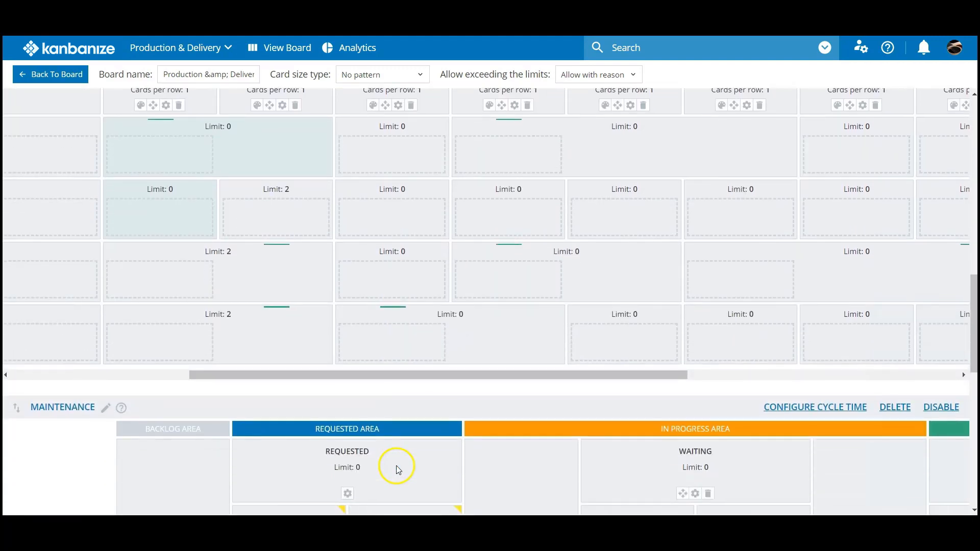
{"action": "scroll", "scroll_direction": "up", "scroll_amount": 3}
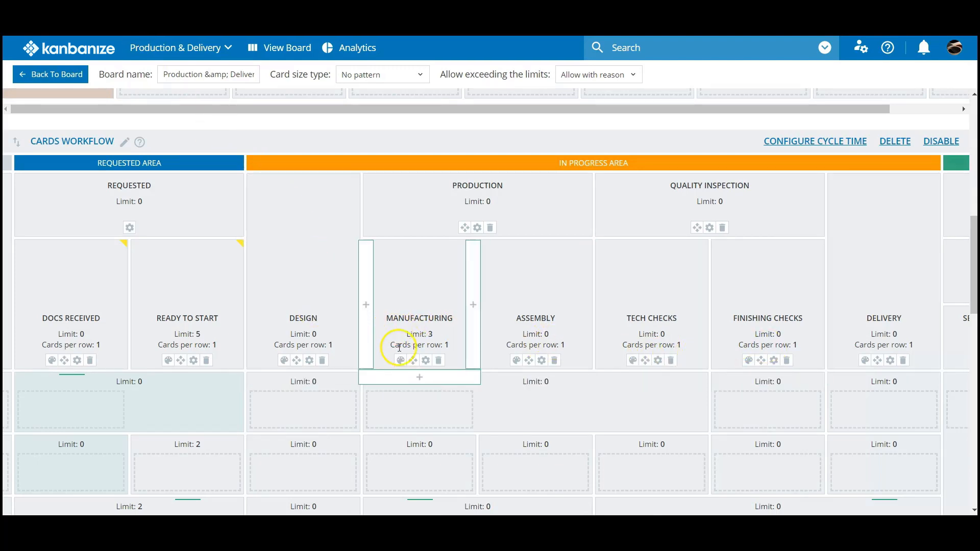
{"action": "left_click", "coordinate": [400, 361]}
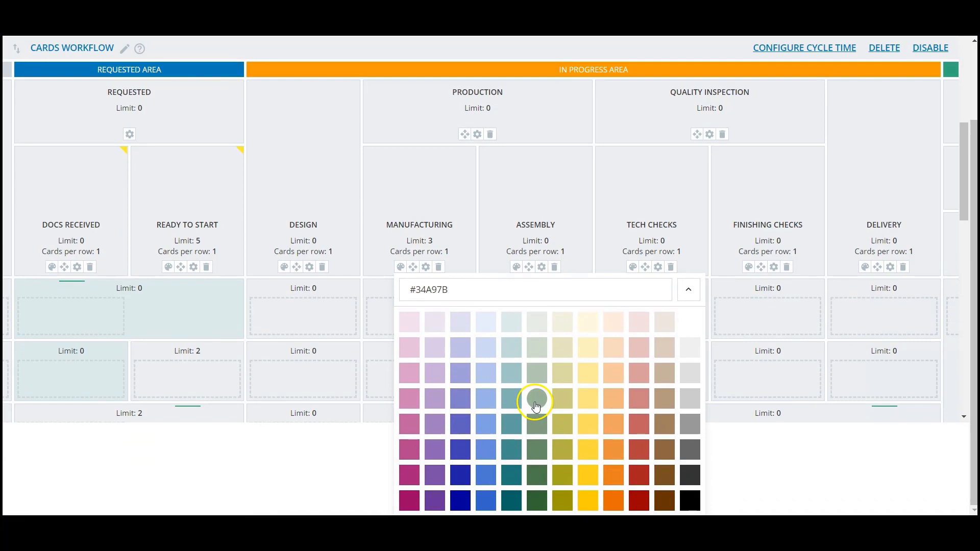
{"action": "left_click", "coordinate": [536, 400]}
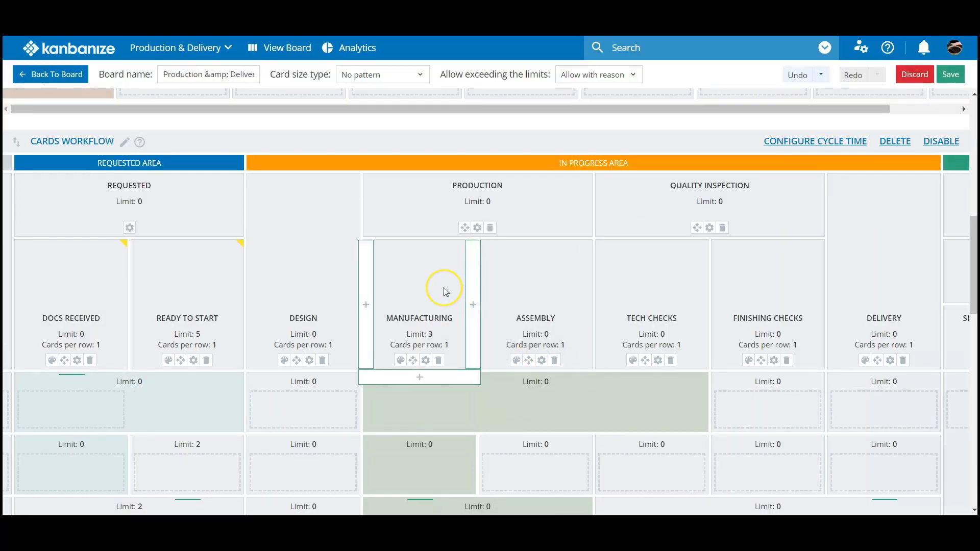
{"action": "mouse_move", "coordinate": [444, 288]}
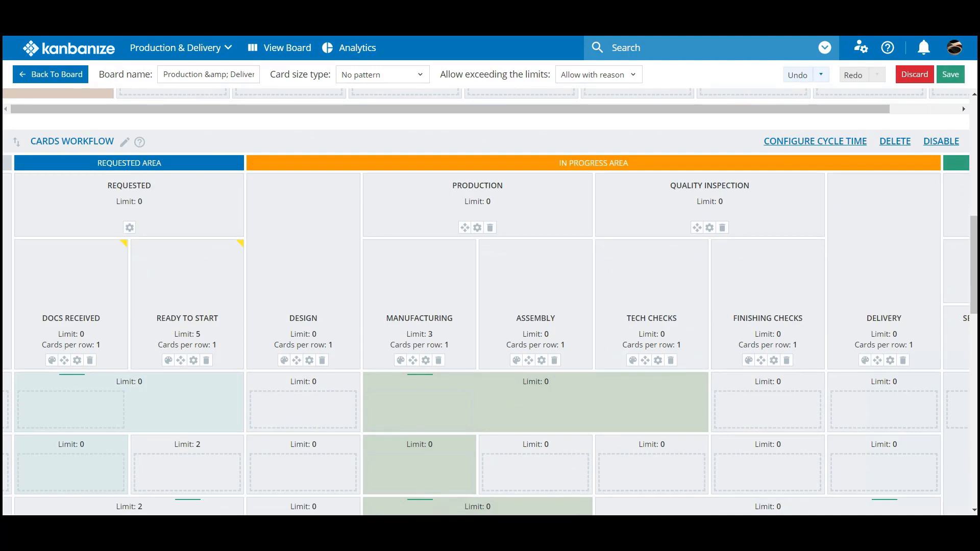
{"action": "mouse_move", "coordinate": [161, 48]}
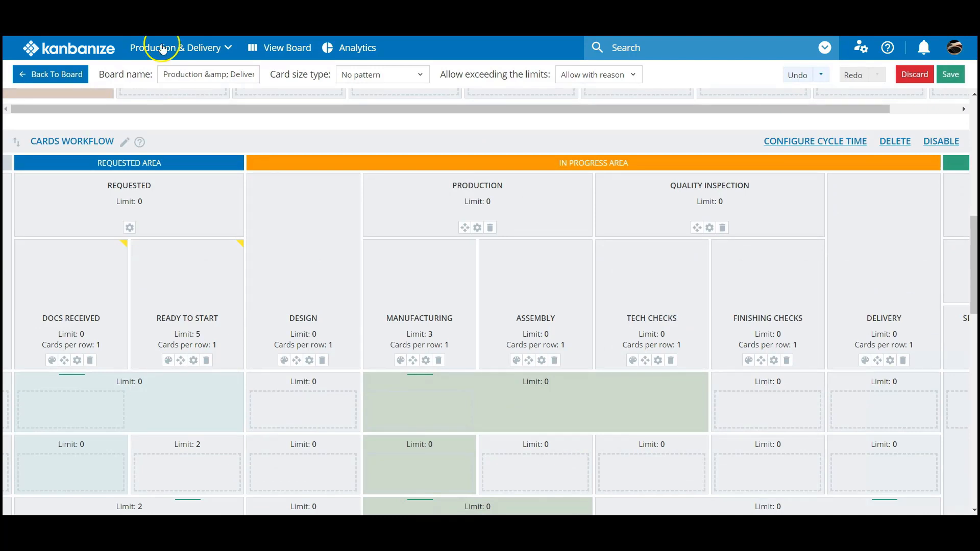
{"action": "mouse_move", "coordinate": [514, 242]}
{"action": "type", "text": "3"}
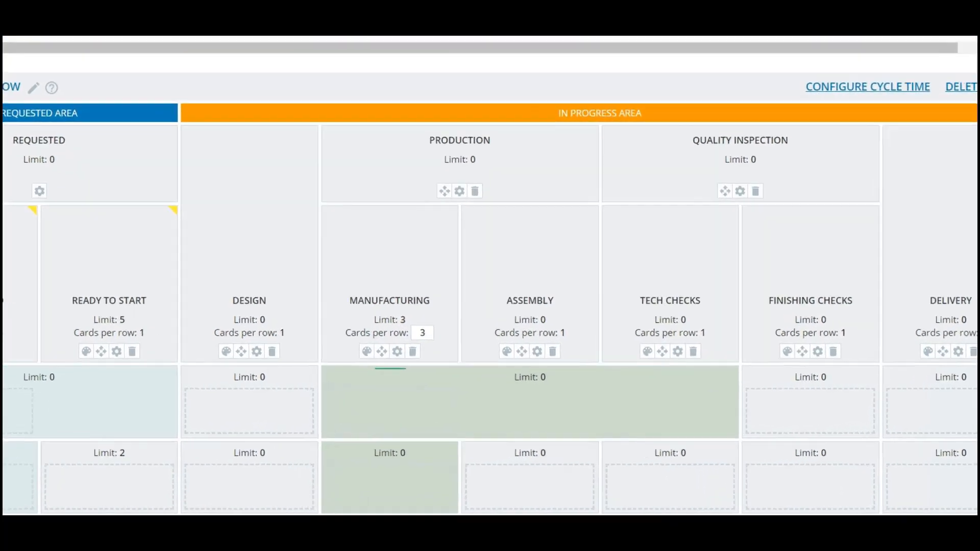
Step: Set the Manufacturing column to 3 cards per row, keeping limit 3 and ACTIVITY, and save
{"action": "left_click", "coordinate": [396, 350]}
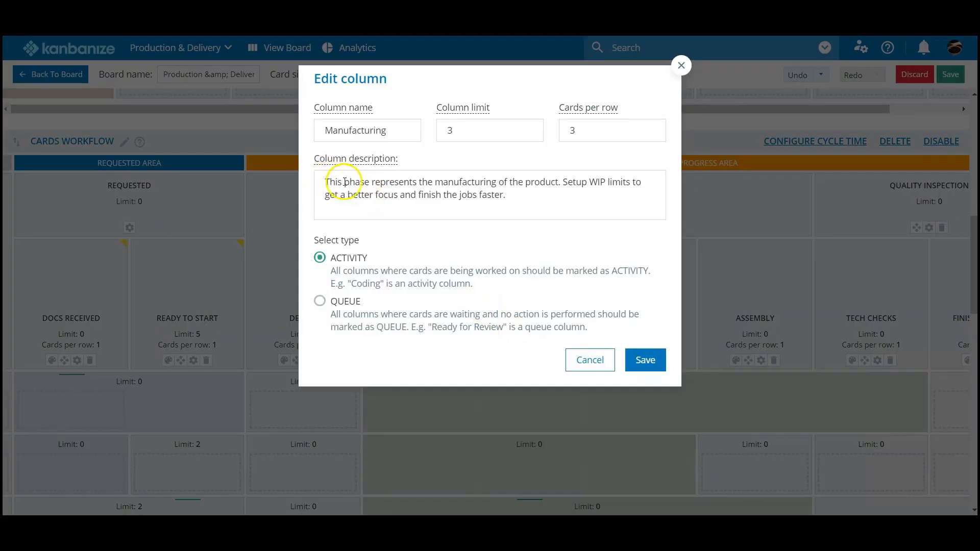
{"action": "mouse_move", "coordinate": [614, 203]}
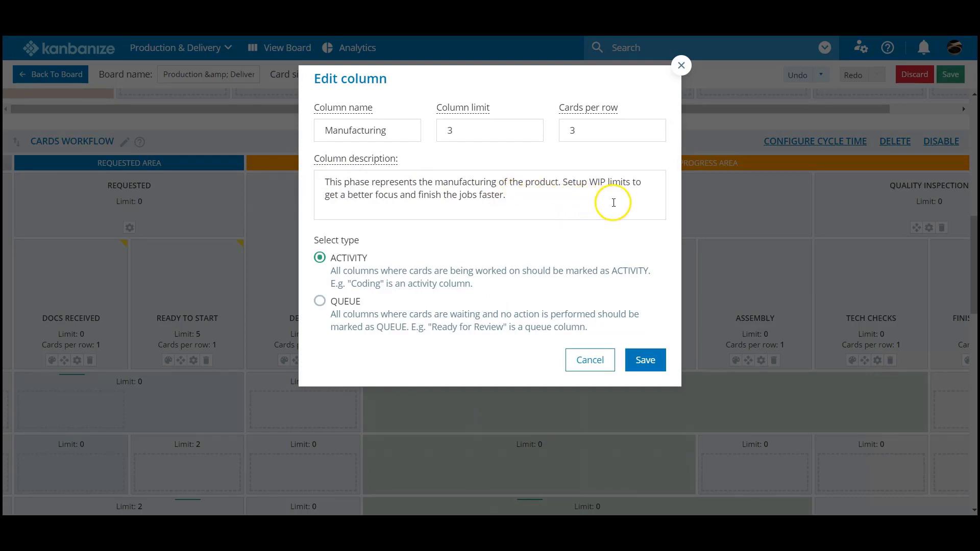
{"action": "mouse_move", "coordinate": [168, 41]}
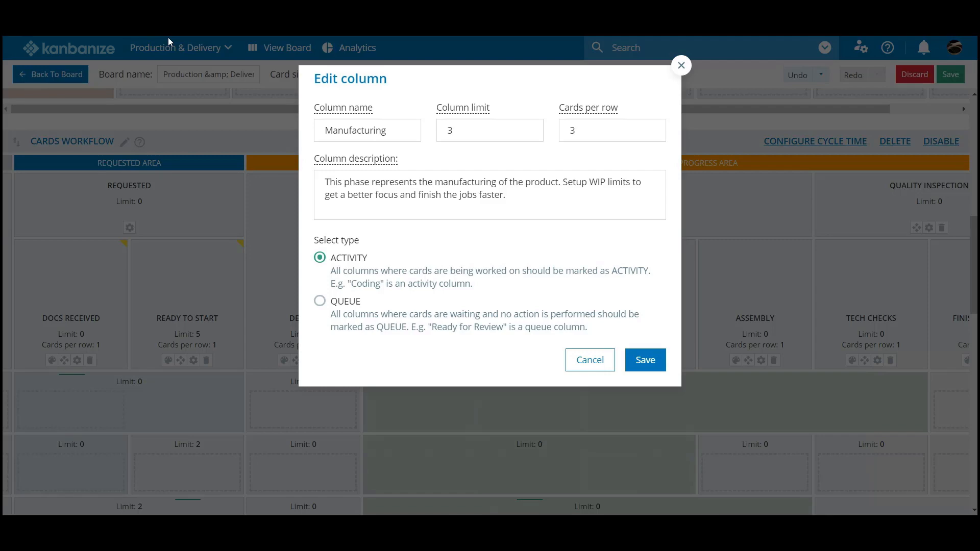
{"action": "left_click", "coordinate": [644, 360]}
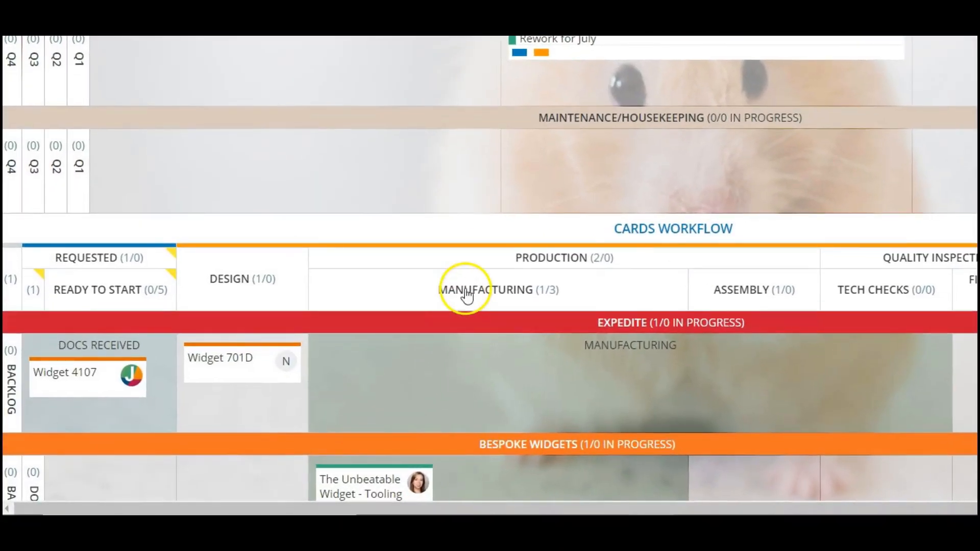
{"action": "mouse_move", "coordinate": [486, 289]}
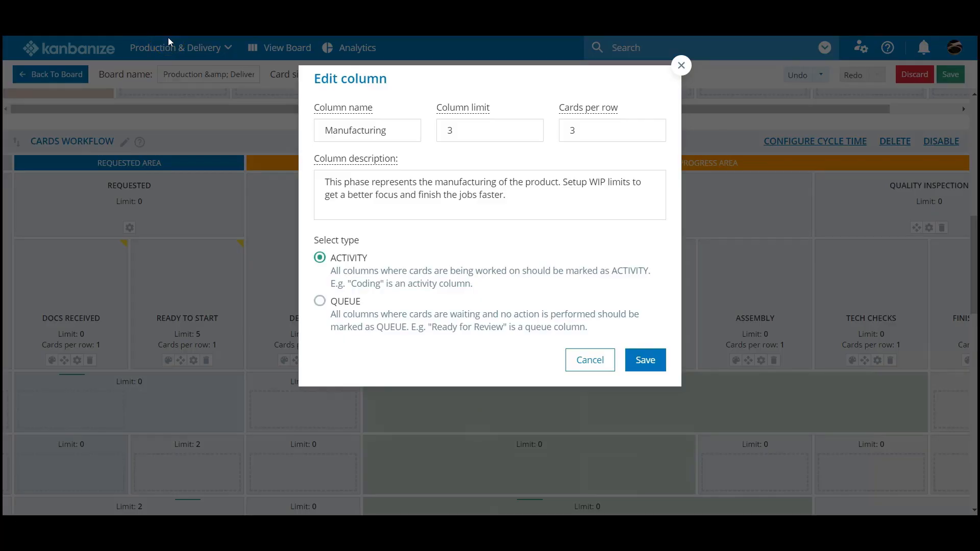
{"action": "mouse_move", "coordinate": [320, 305]}
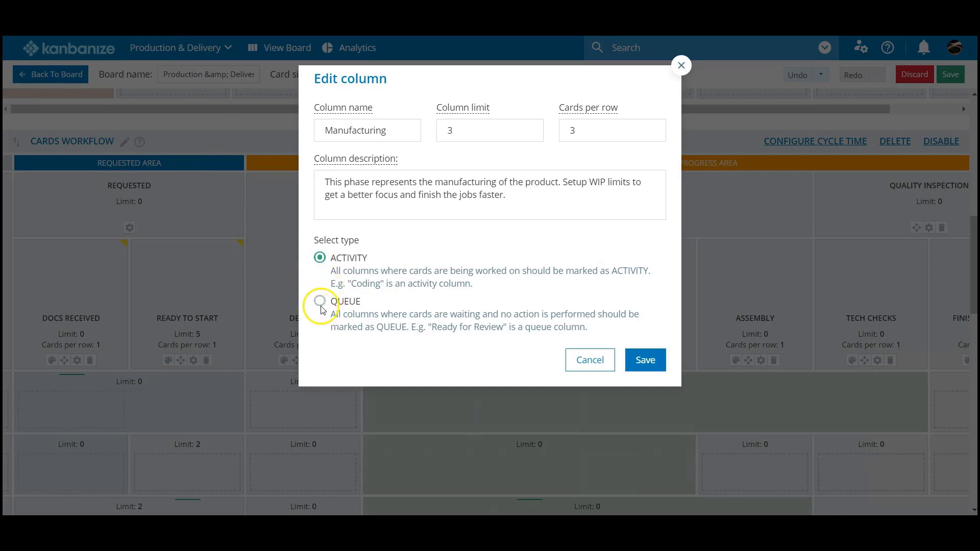
{"action": "mouse_move", "coordinate": [321, 258]}
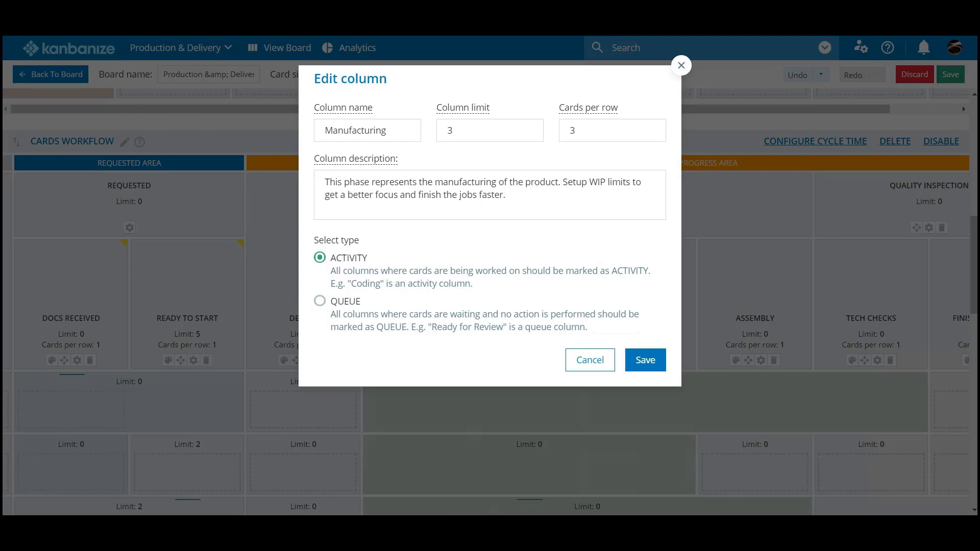
{"action": "mouse_move", "coordinate": [193, 68]}
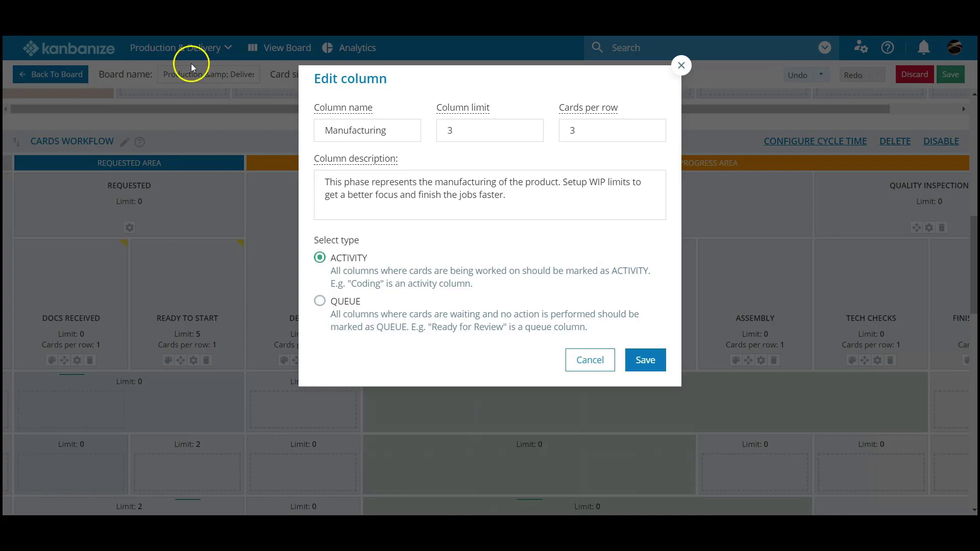
{"action": "left_click", "coordinate": [645, 361]}
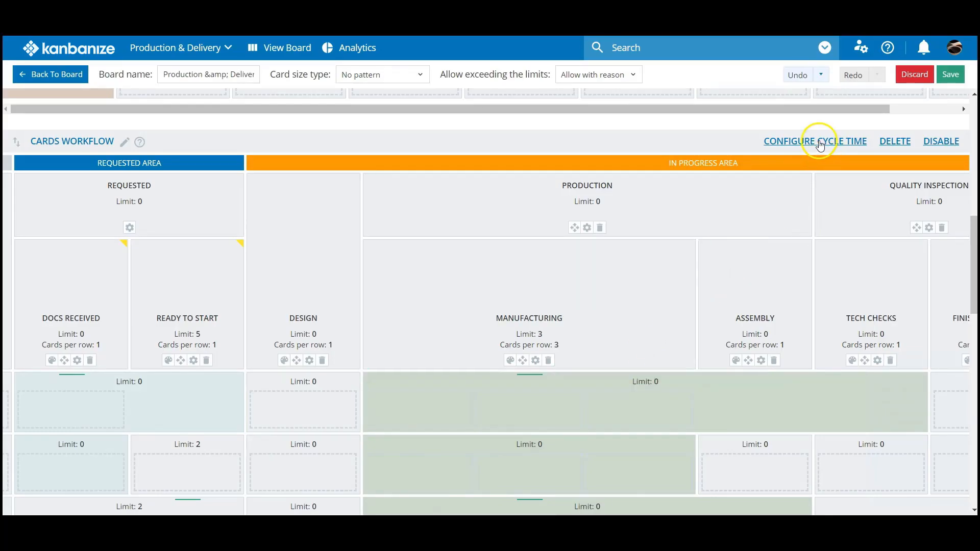
Step: Tick Design, Production and tech checks in Configure Cycle Time, apply, then save the workflow
{"action": "left_click", "coordinate": [815, 140]}
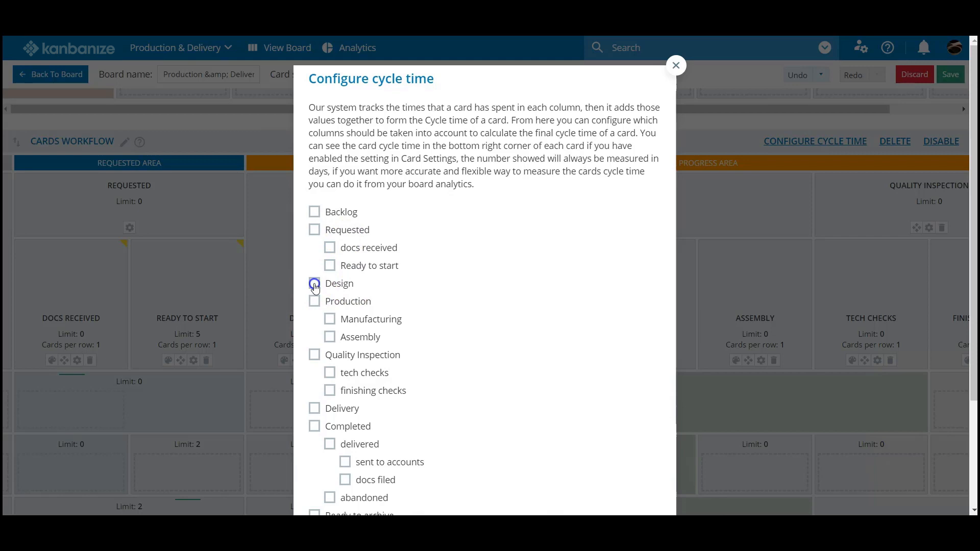
{"action": "left_click", "coordinate": [315, 283]}
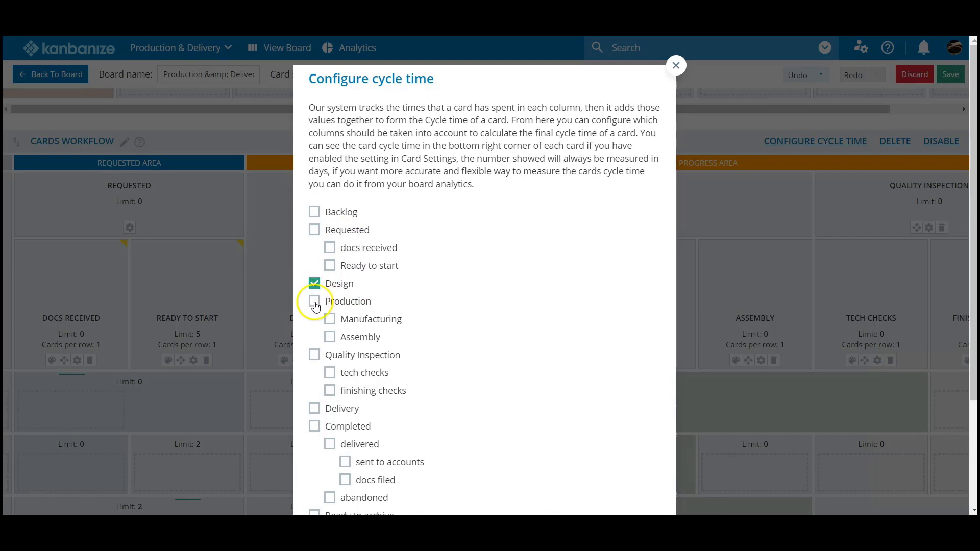
{"action": "left_click", "coordinate": [314, 300]}
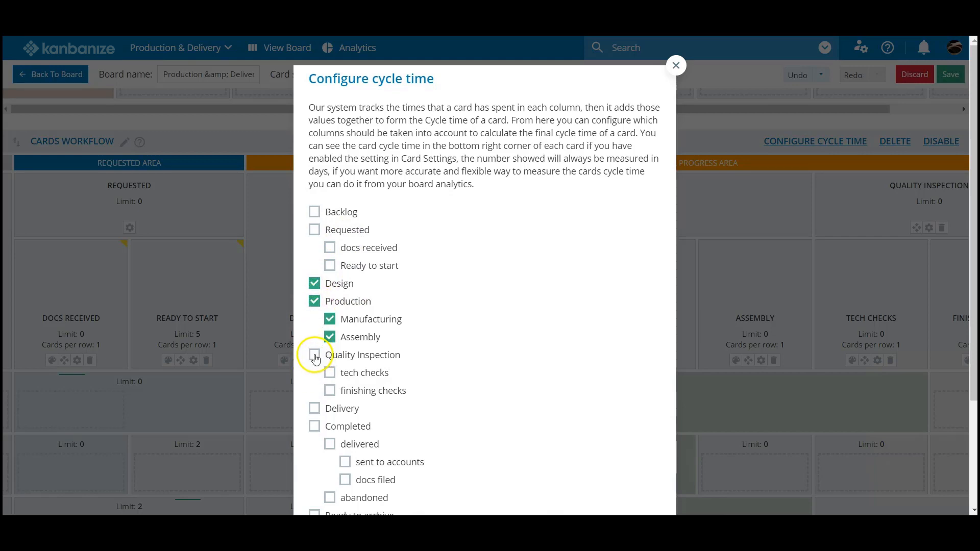
{"action": "left_click", "coordinate": [314, 355]}
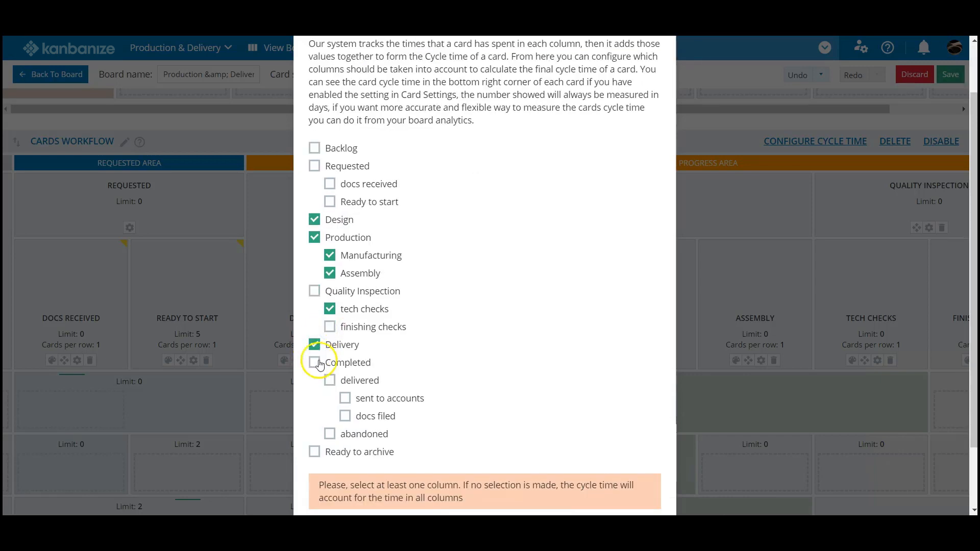
{"action": "scroll", "scroll_direction": "down", "scroll_amount": 3}
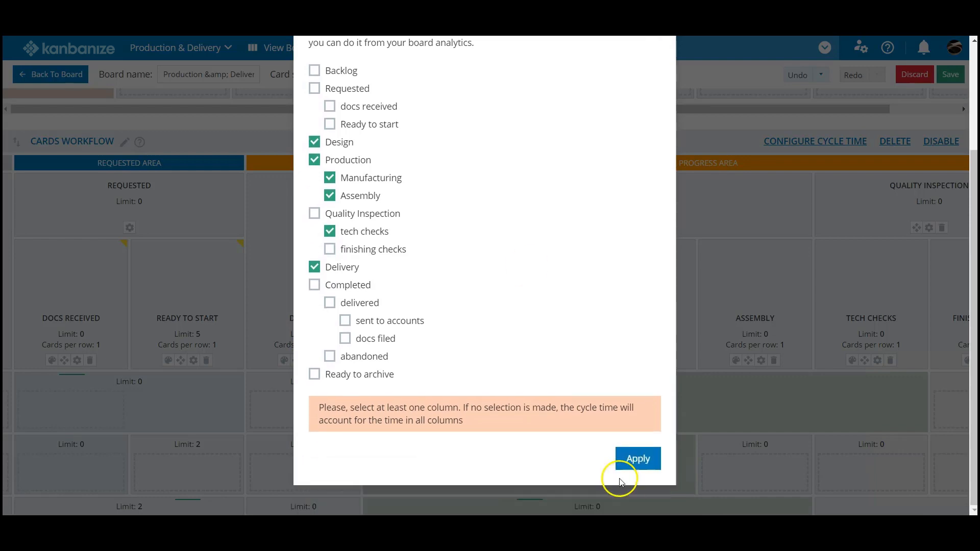
{"action": "mouse_move", "coordinate": [436, 362]}
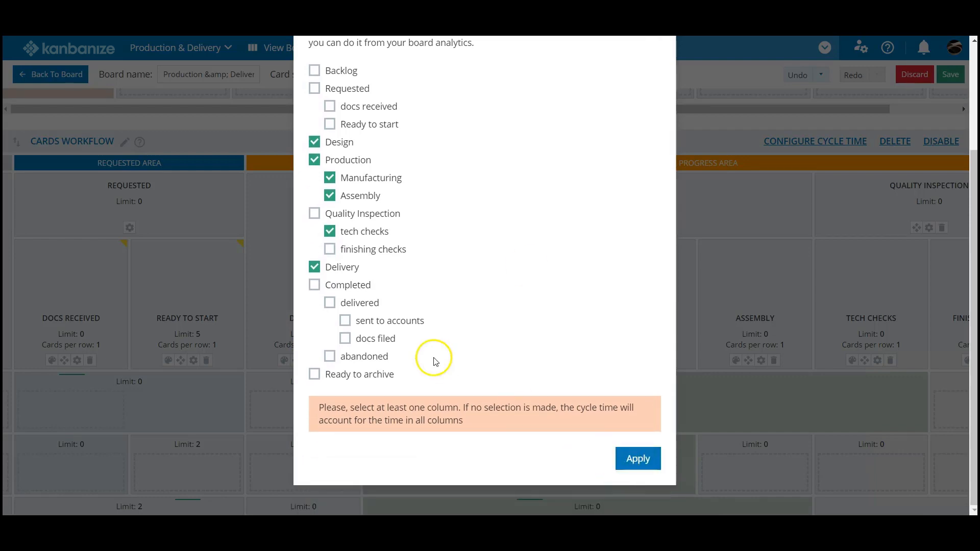
{"action": "scroll", "scroll_direction": "up", "scroll_amount": 3}
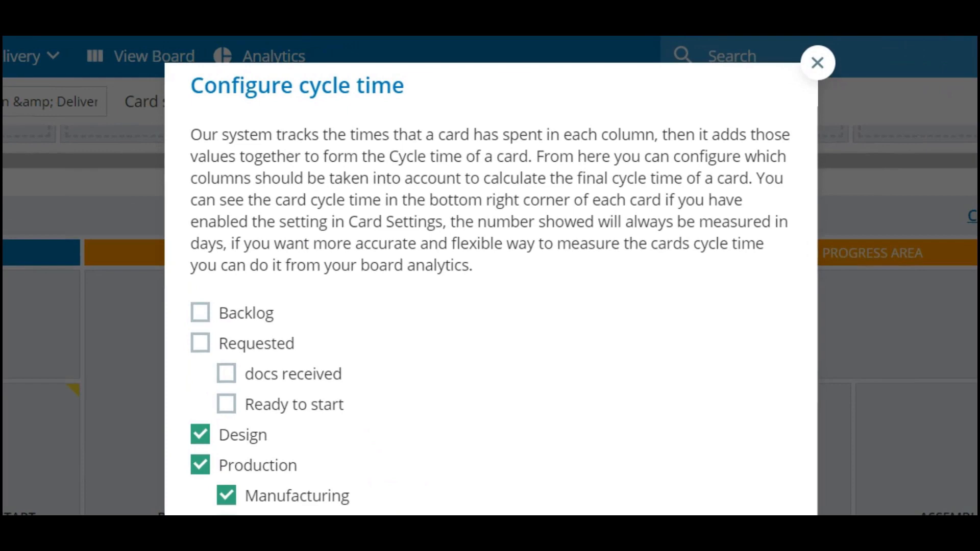
{"action": "left_click", "coordinate": [817, 62]}
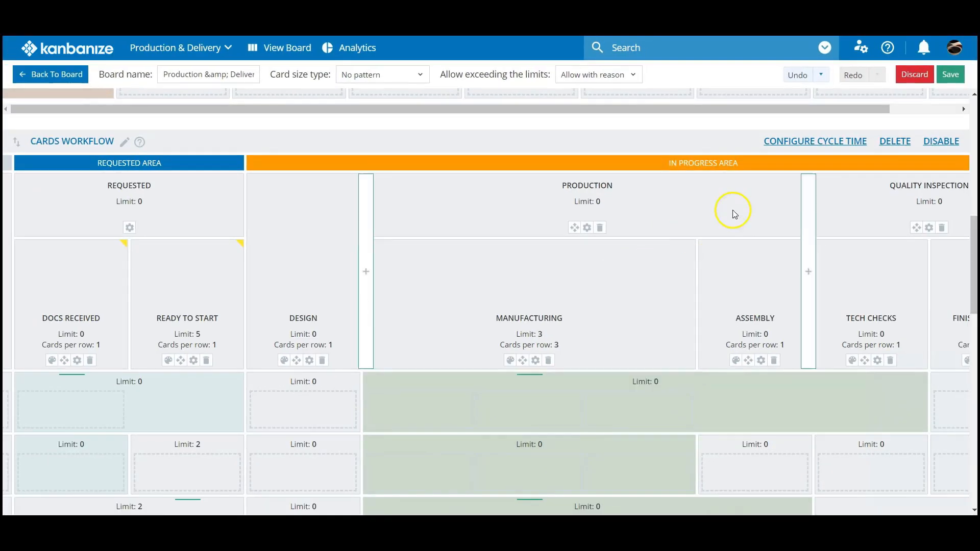
{"action": "left_click", "coordinate": [951, 74]}
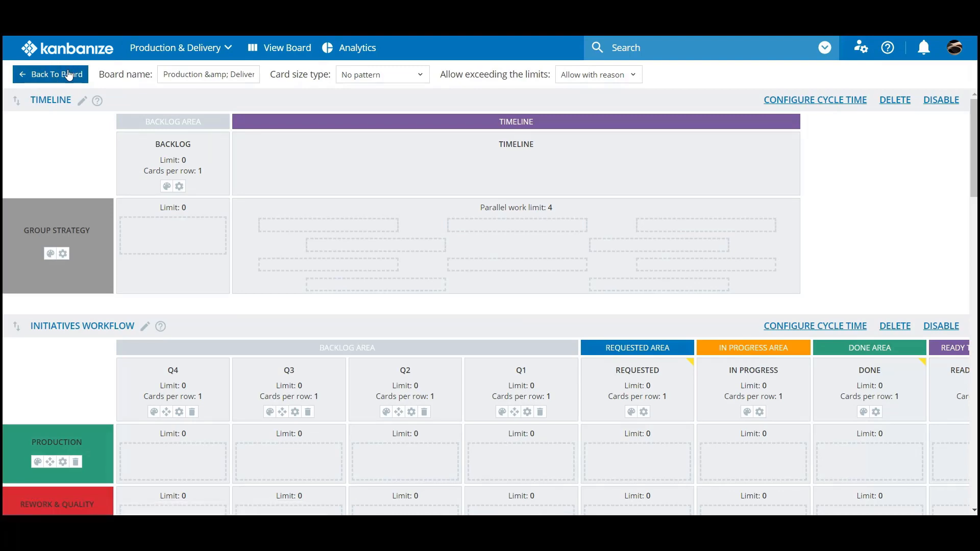
Step: Return to the live Production & Delivery board and look across its lanes
{"action": "left_click", "coordinate": [50, 74]}
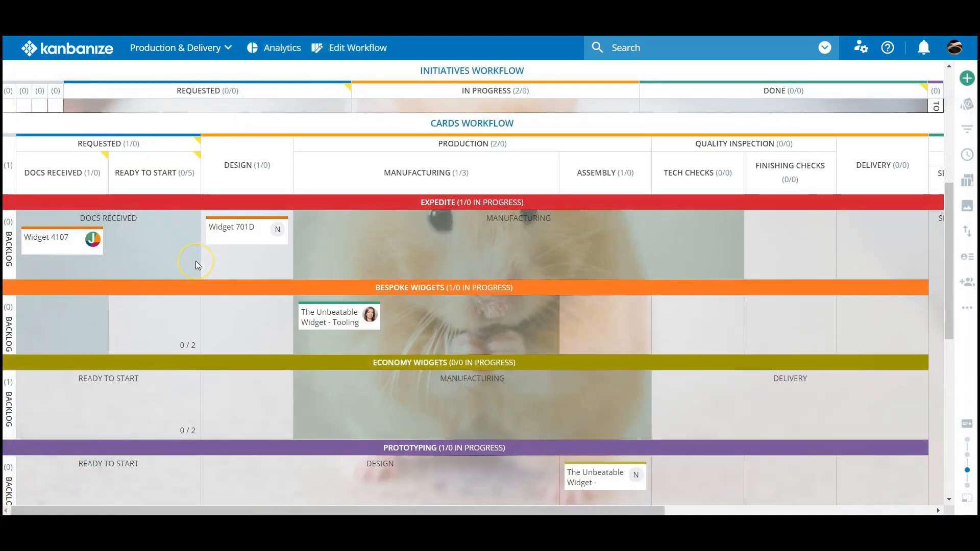
{"action": "mouse_move", "coordinate": [438, 274]}
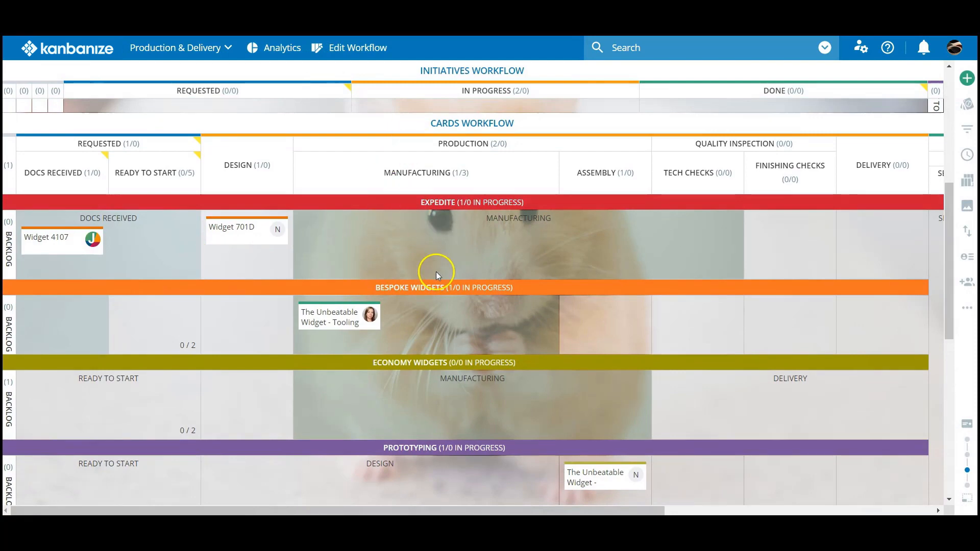
{"action": "mouse_move", "coordinate": [578, 422]}
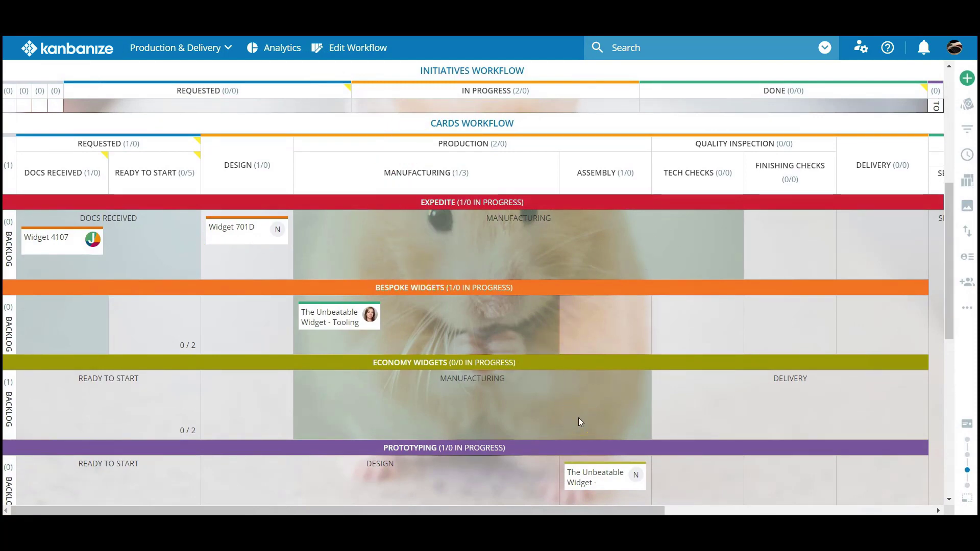
{"action": "scroll", "scroll_direction": "down", "scroll_amount": 3}
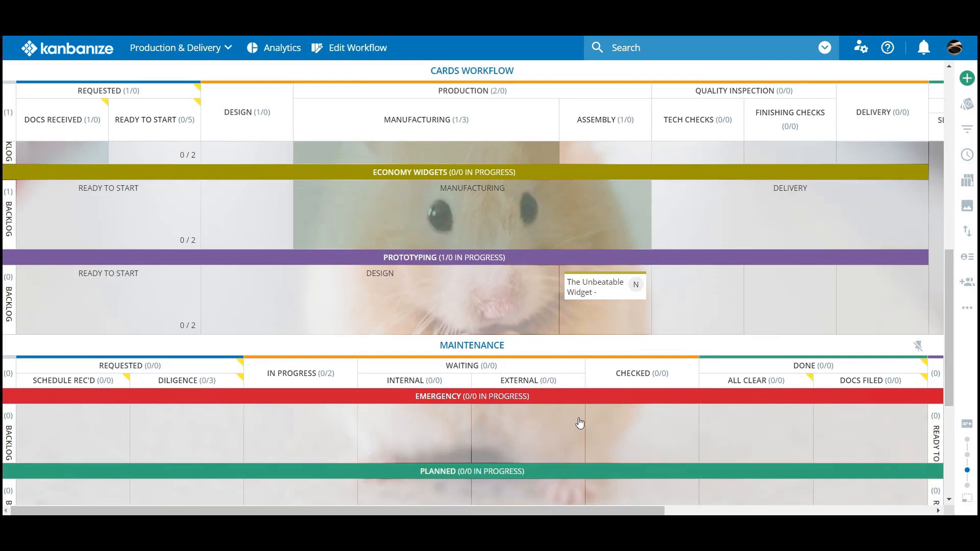
{"action": "scroll", "scroll_direction": "up", "scroll_amount": 3}
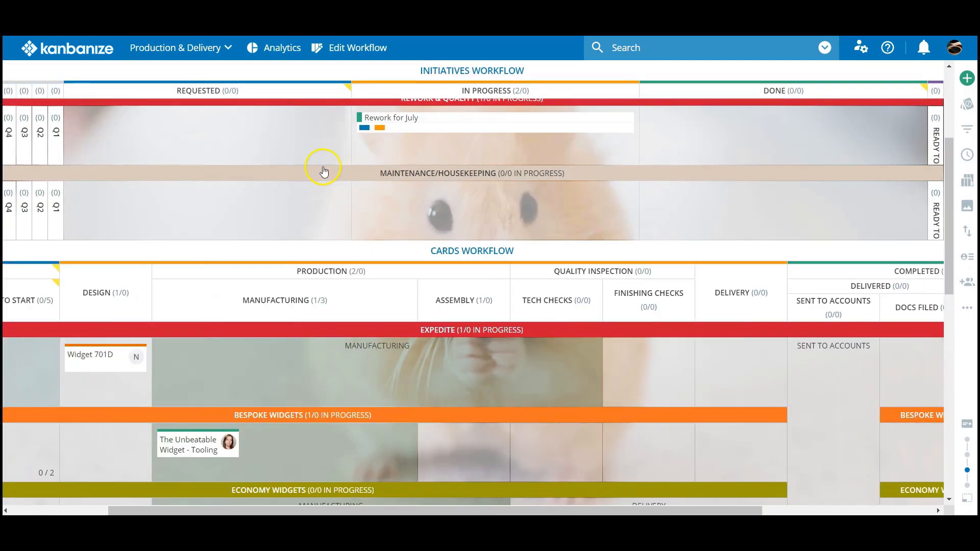
{"action": "mouse_move", "coordinate": [868, 294]}
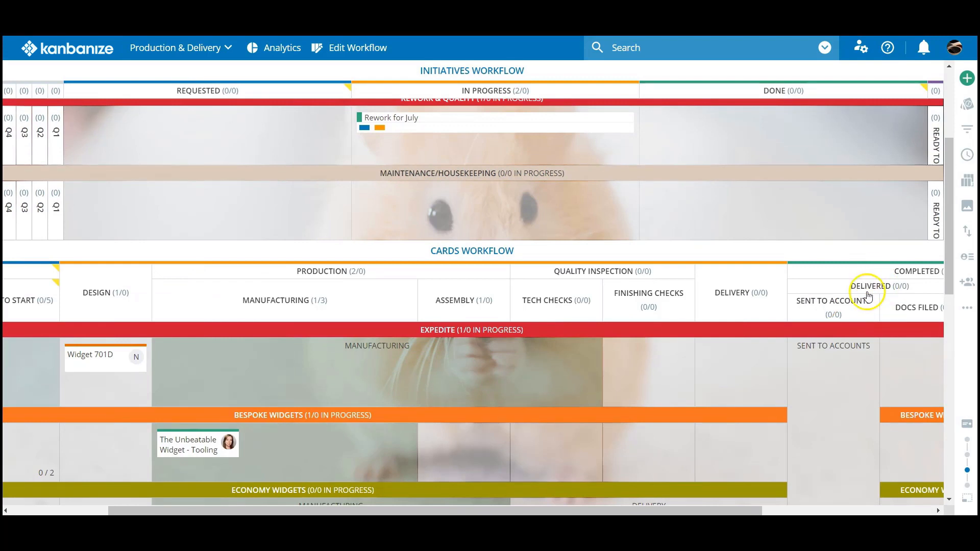
{"action": "mouse_move", "coordinate": [869, 278]}
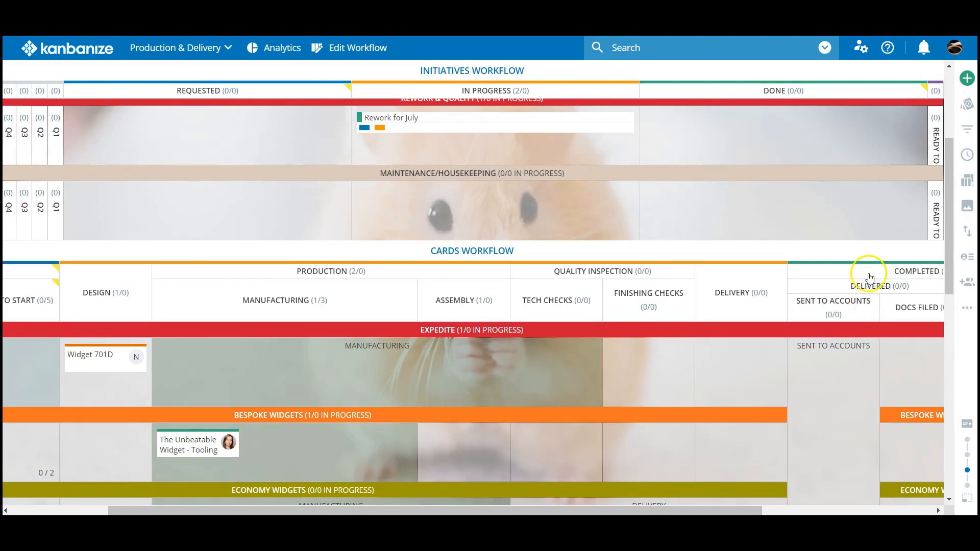
{"action": "scroll", "scroll_direction": "left", "scroll_amount": 3}
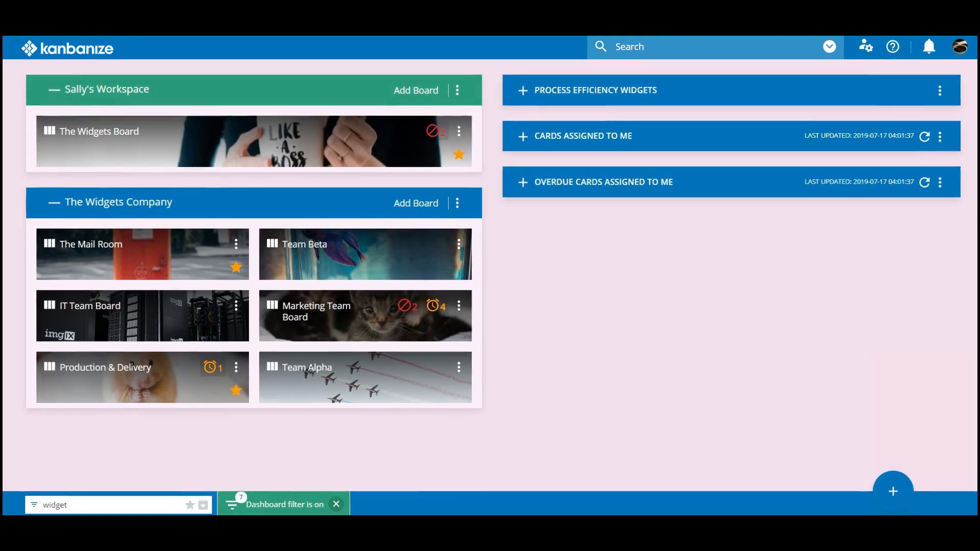
Step: Reach The Widgets Company's Manage Card Templates settings on the Types list and start a new type
{"action": "scroll", "scroll_direction": "down", "scroll_amount": 3}
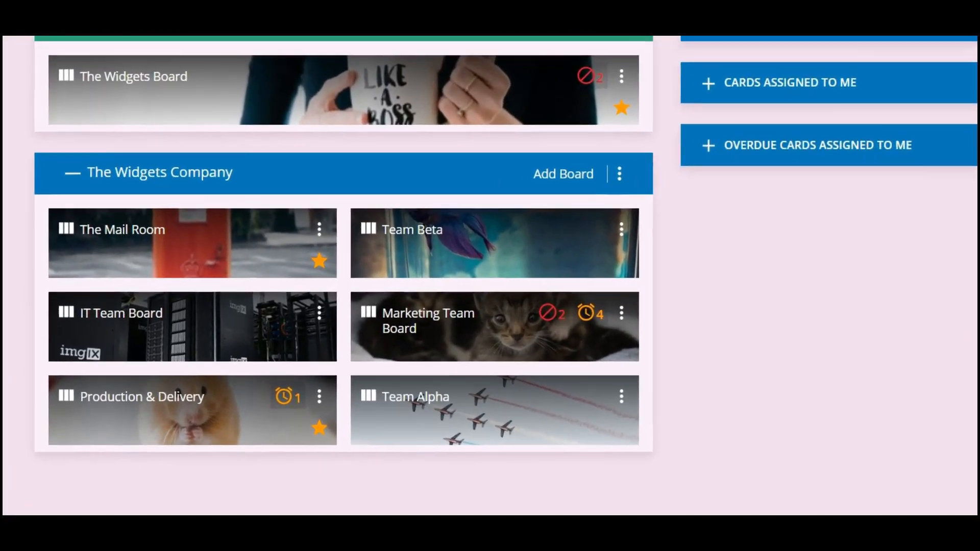
{"action": "mouse_move", "coordinate": [651, 169]}
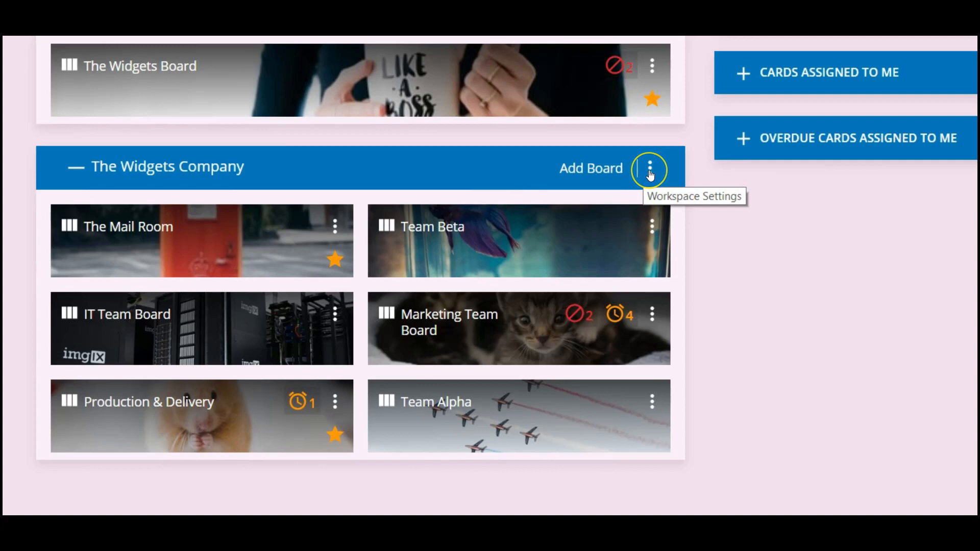
{"action": "left_click", "coordinate": [651, 170]}
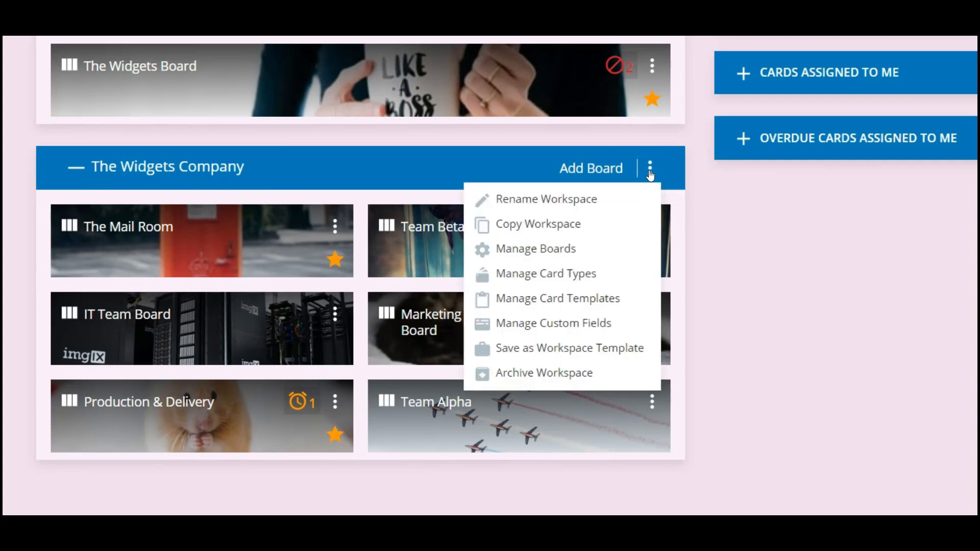
{"action": "mouse_move", "coordinate": [586, 348]}
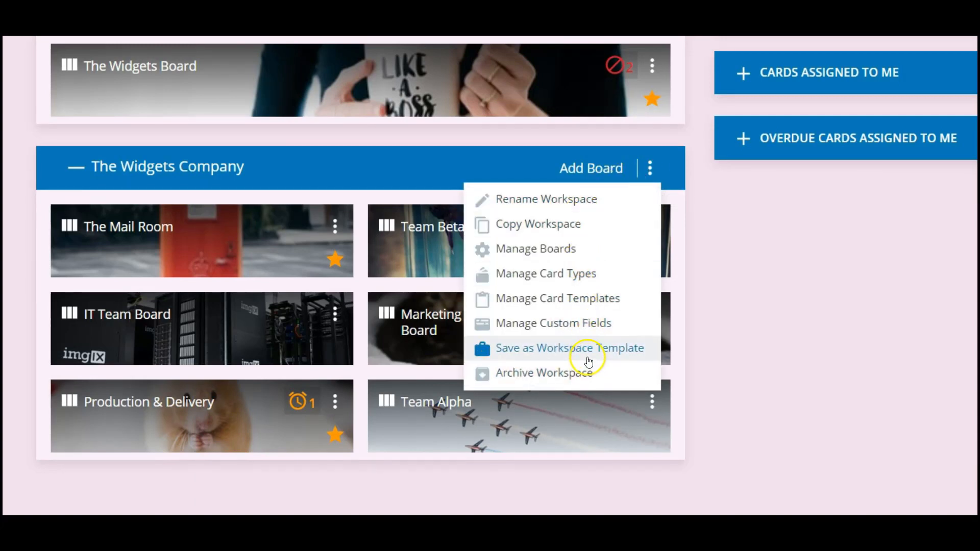
{"action": "mouse_move", "coordinate": [578, 249]}
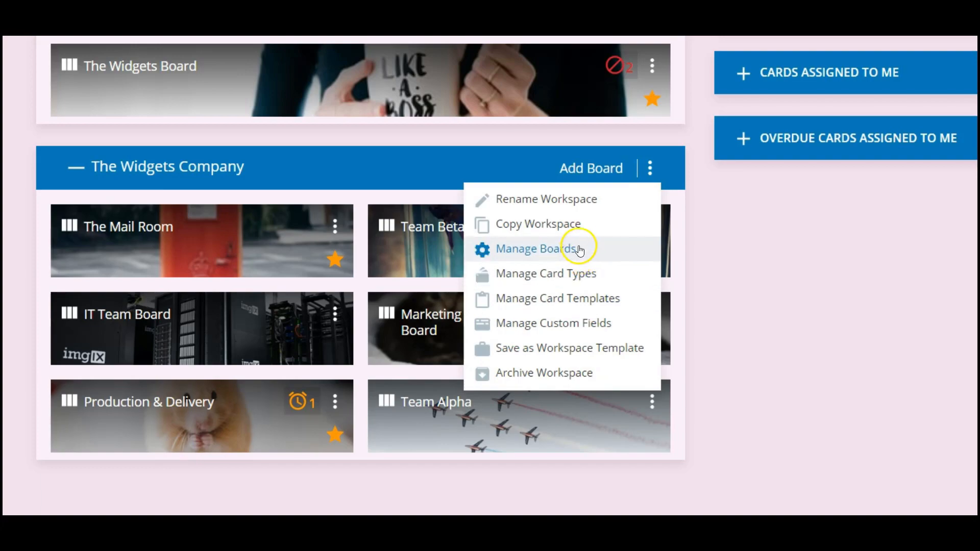
{"action": "mouse_move", "coordinate": [556, 300]}
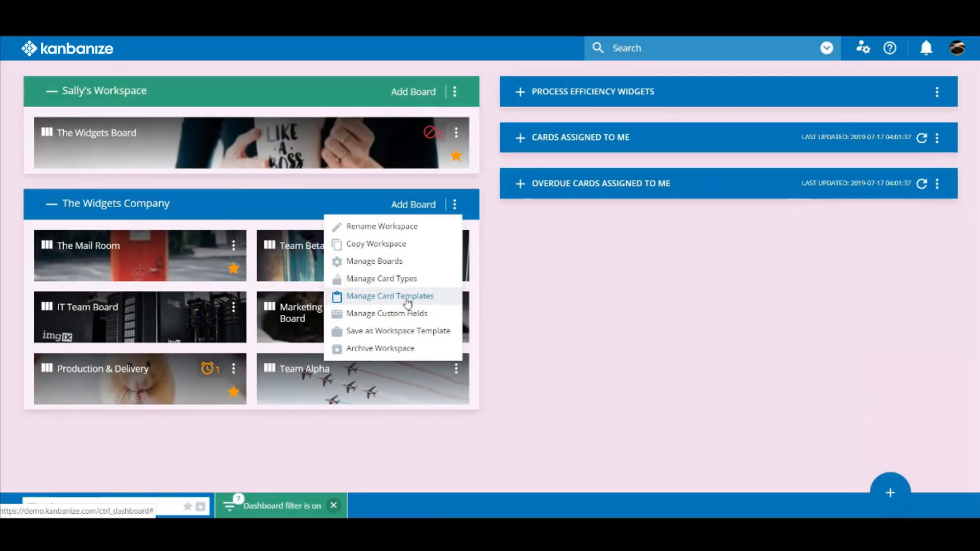
{"action": "left_click", "coordinate": [390, 296]}
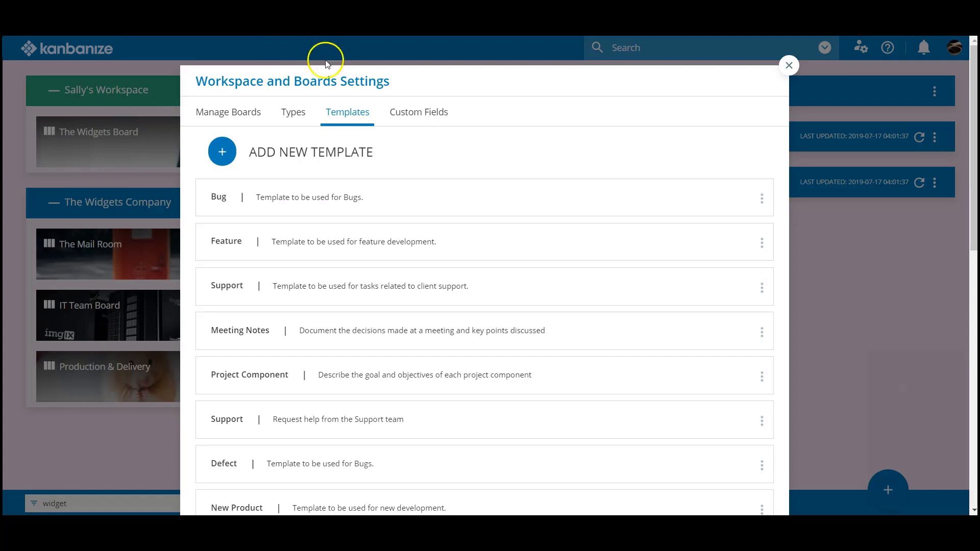
{"action": "mouse_move", "coordinate": [347, 112]}
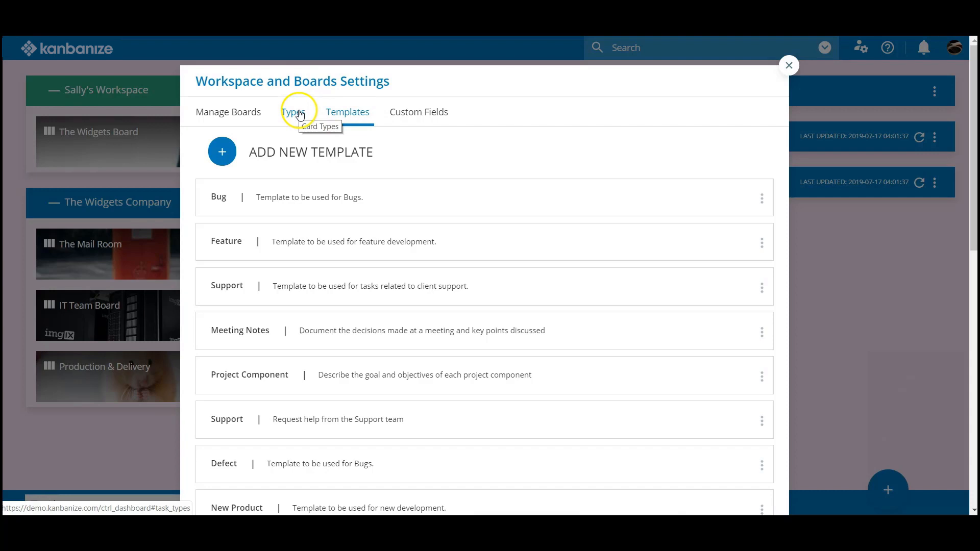
{"action": "left_click", "coordinate": [293, 112]}
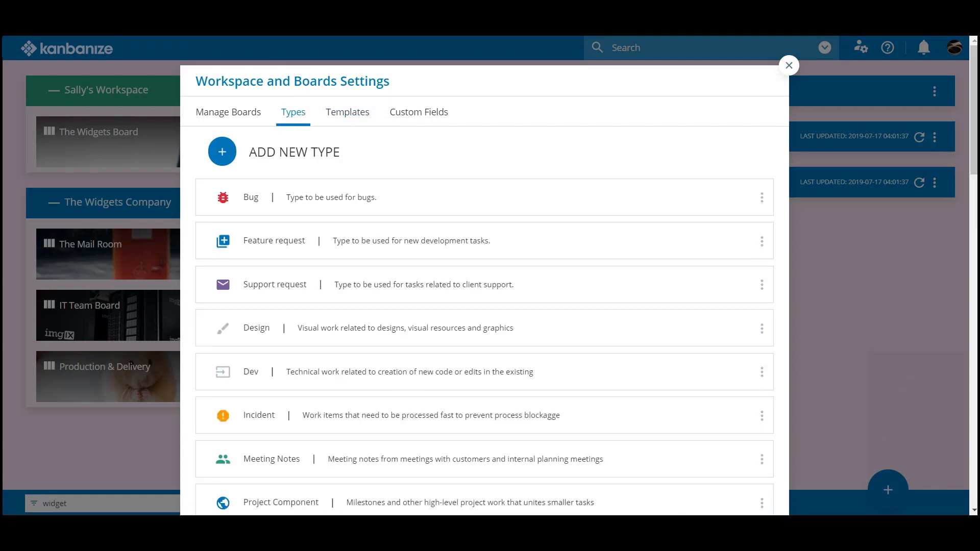
{"action": "mouse_move", "coordinate": [324, 86]}
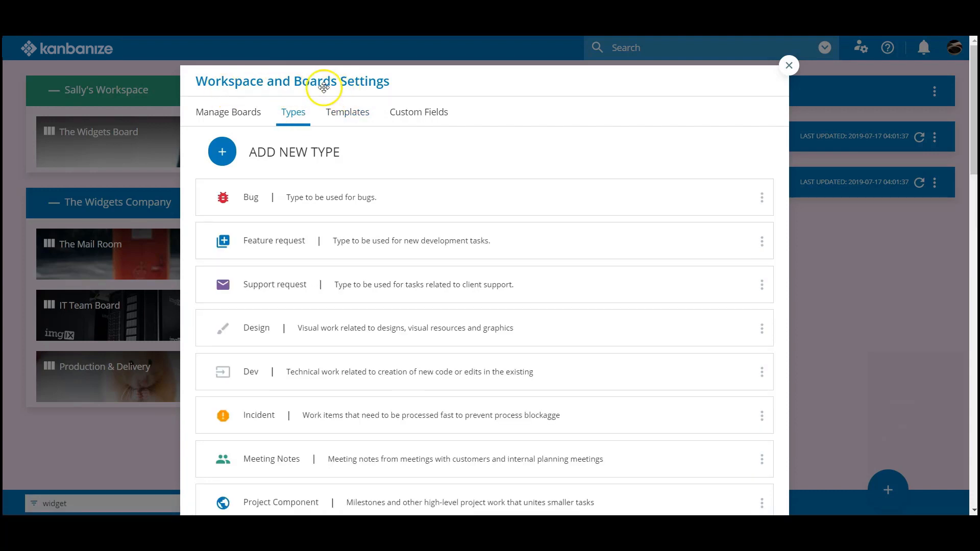
{"action": "mouse_move", "coordinate": [248, 190]}
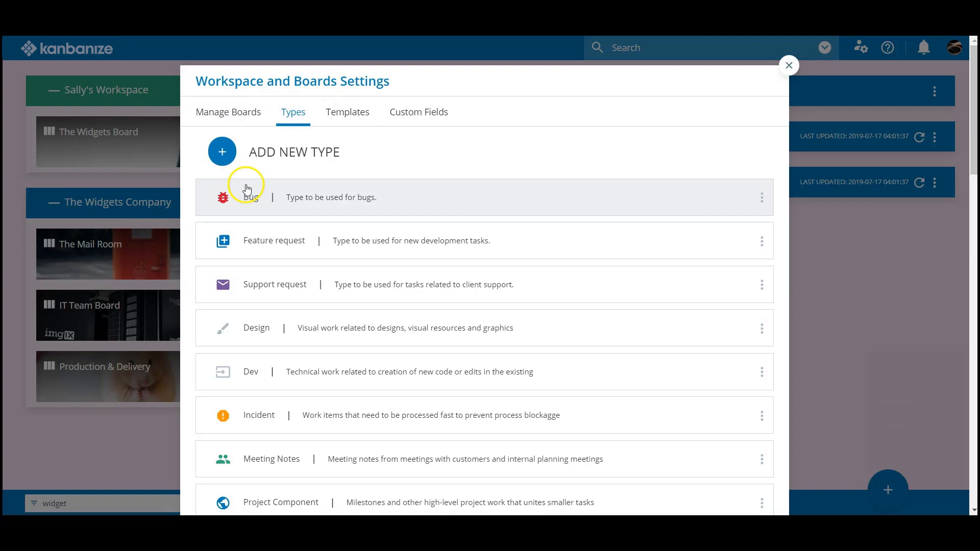
{"action": "left_click", "coordinate": [221, 151]}
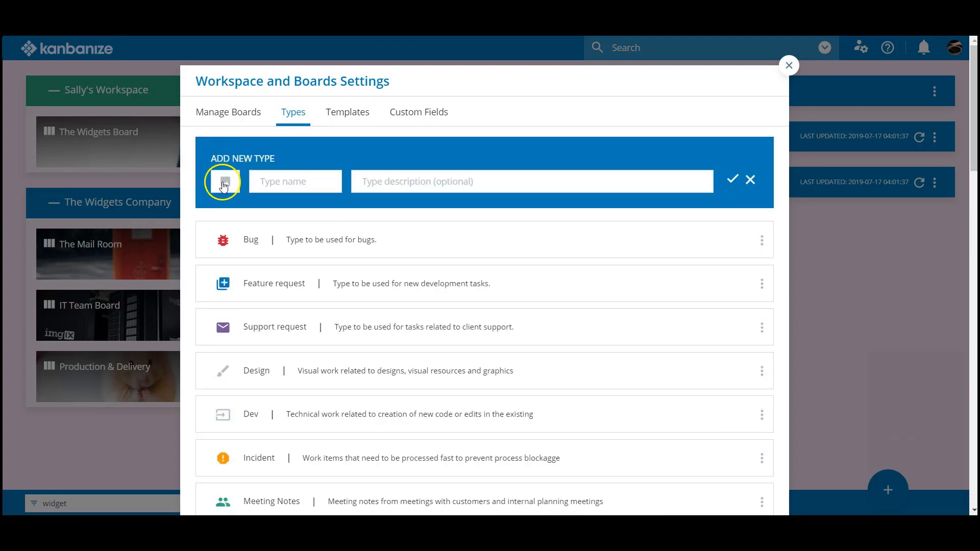
Step: Create the TUTORIALS card type with a heart icon and a 'Training' description, and submit it
{"action": "left_click", "coordinate": [223, 182]}
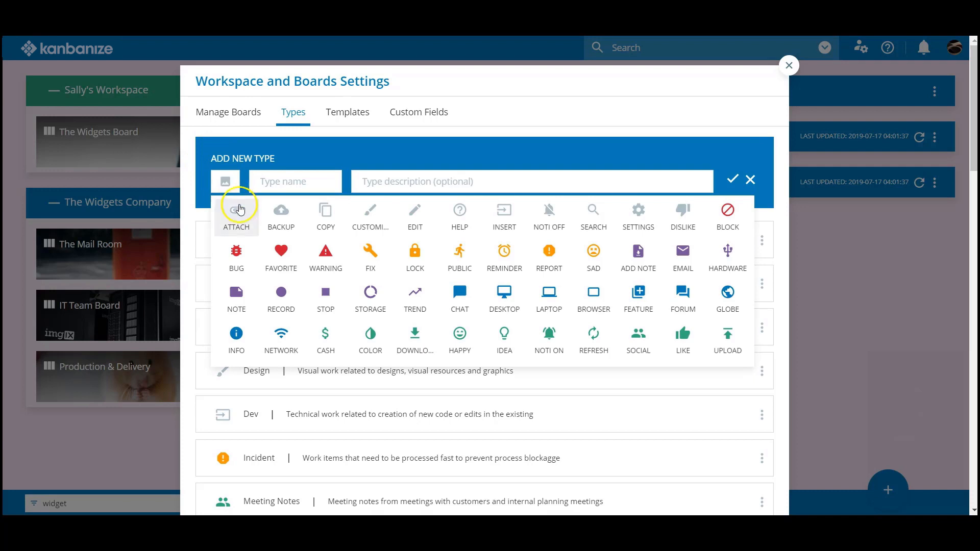
{"action": "left_click", "coordinate": [281, 251]}
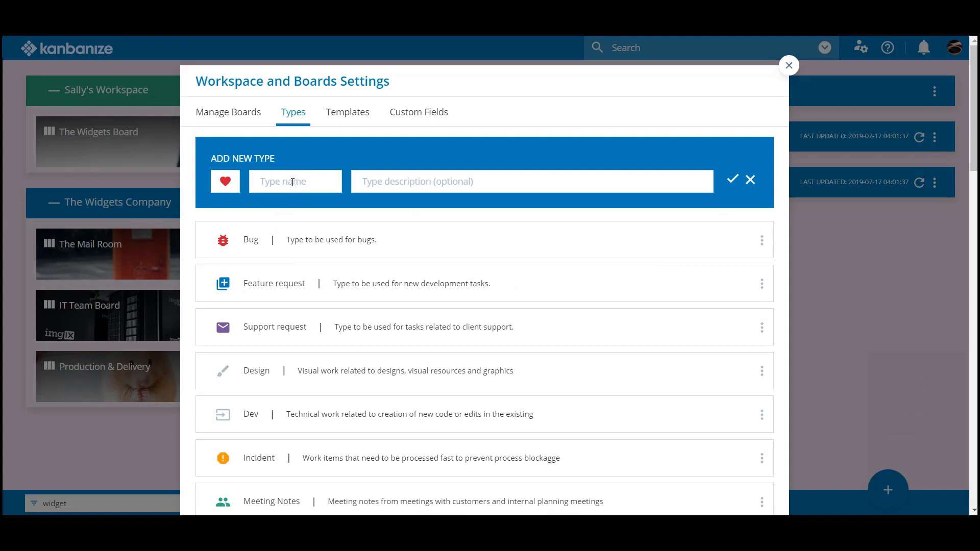
{"action": "type", "text": "TUTORIALS"}
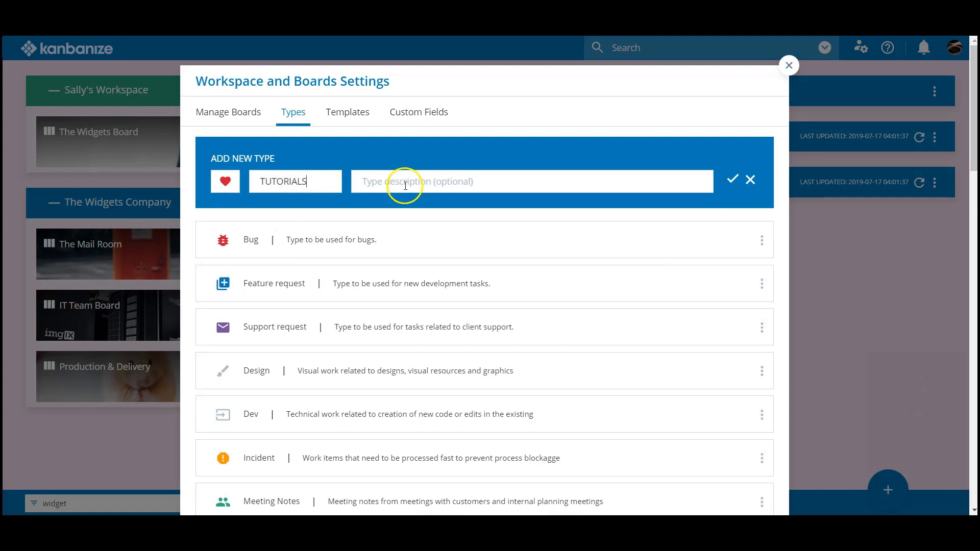
{"action": "type", "text": "Tra"}
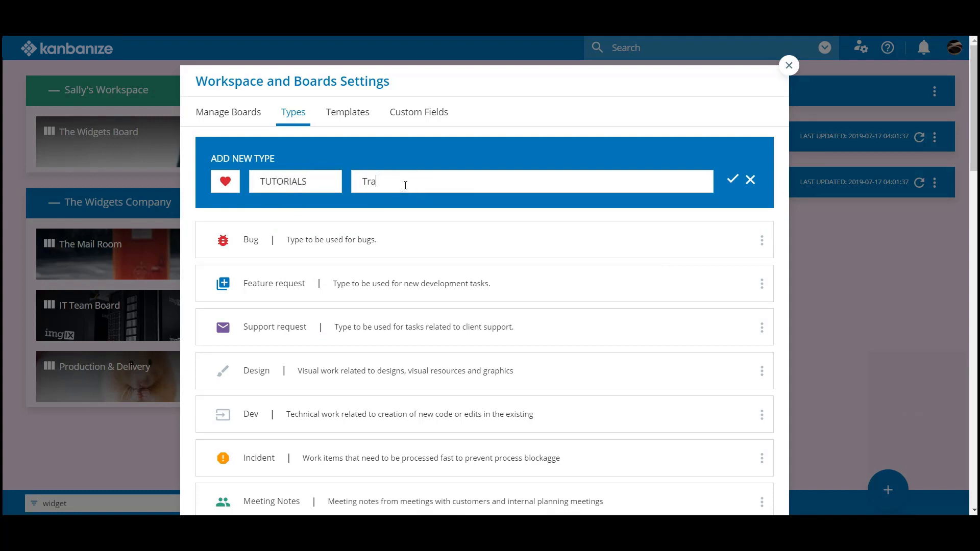
{"action": "type", "text": "ining n"}
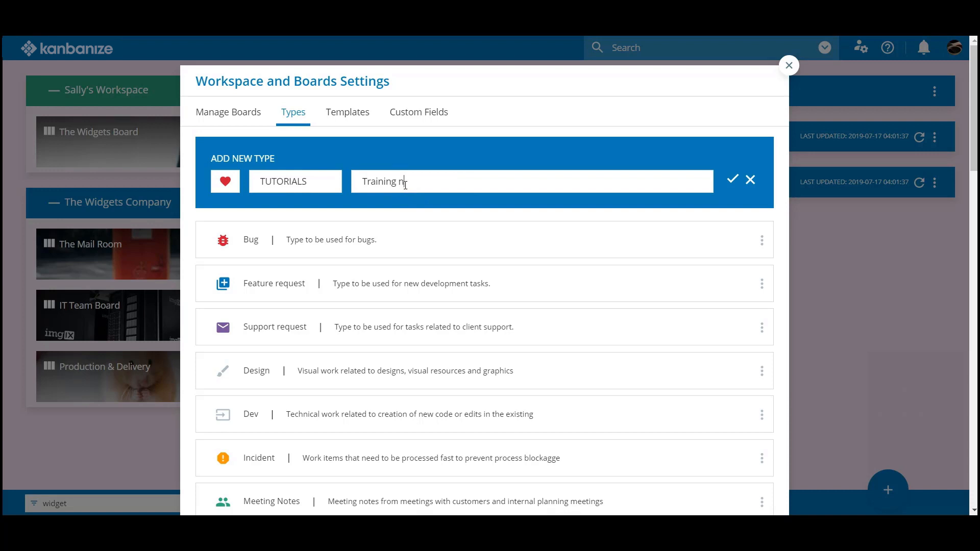
{"action": "left_click", "coordinate": [751, 180]}
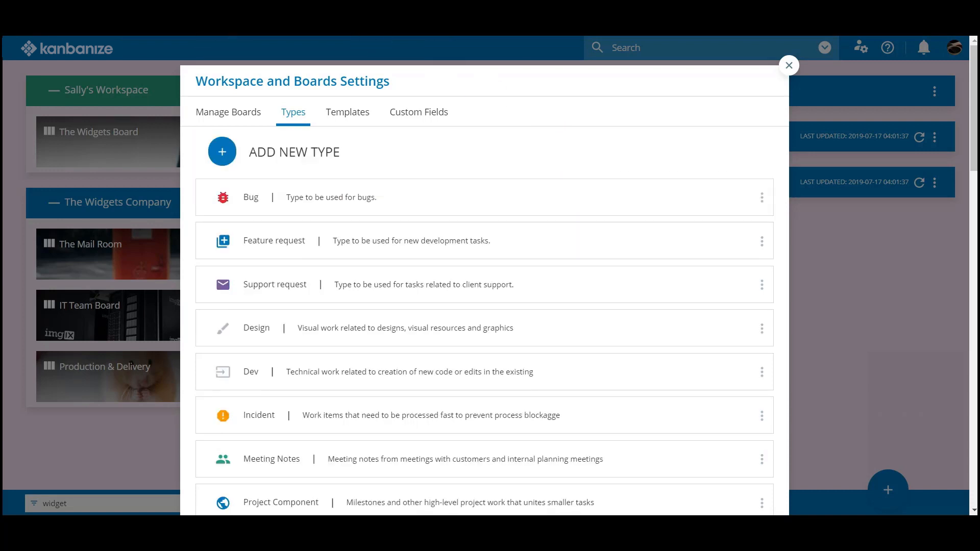
{"action": "scroll", "scroll_direction": "down", "scroll_amount": 3}
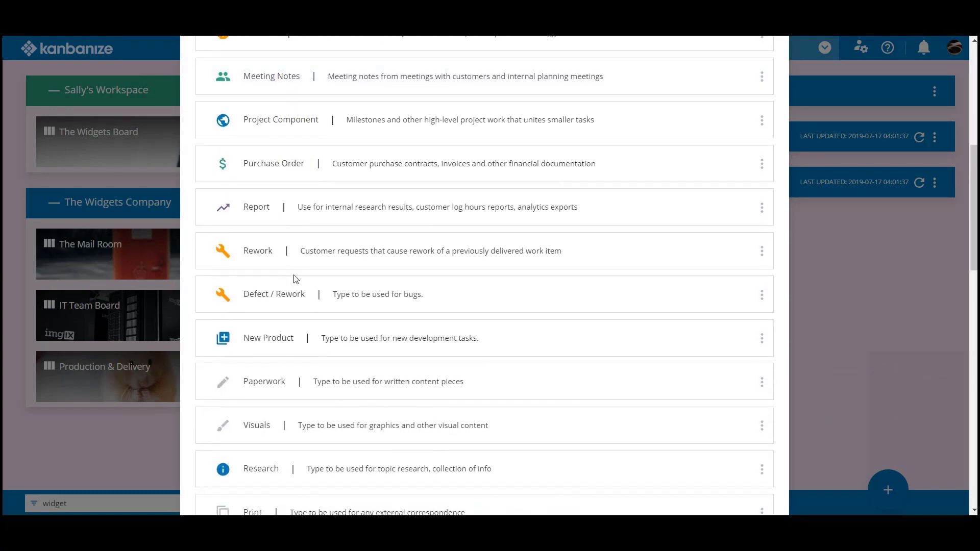
{"action": "scroll", "scroll_direction": "up", "scroll_amount": 3}
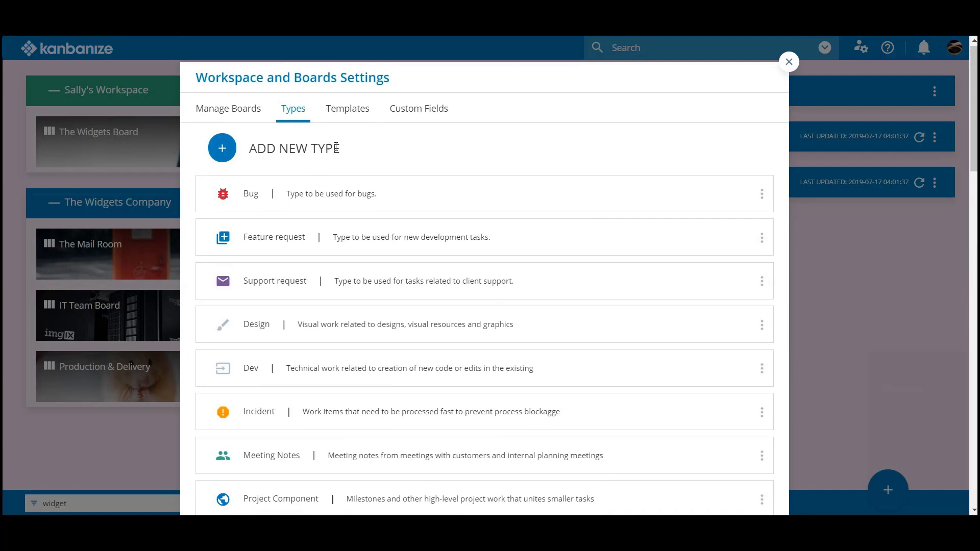
Step: Start a TRAINING card template described as departmental level training in the Templates list
{"action": "left_click", "coordinate": [347, 109]}
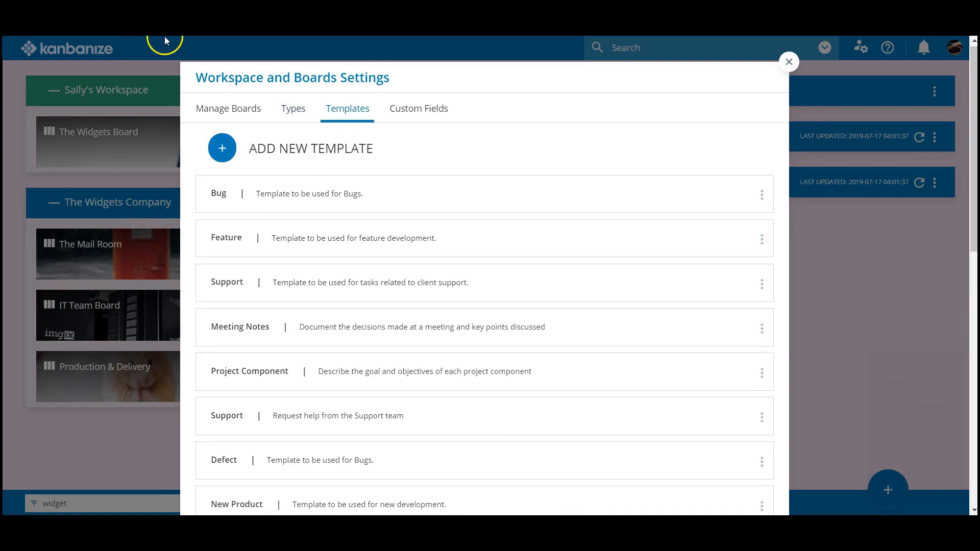
{"action": "mouse_move", "coordinate": [165, 41]}
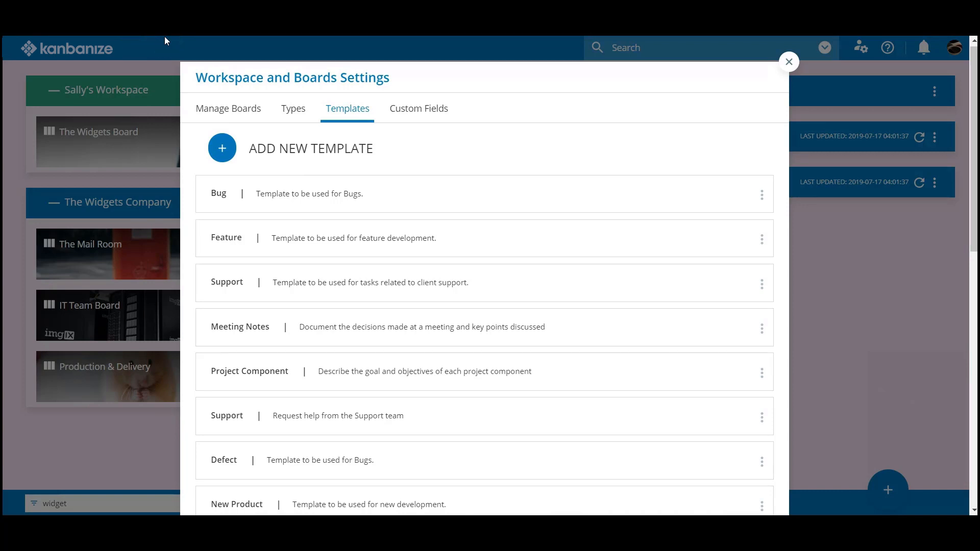
{"action": "left_click", "coordinate": [222, 148]}
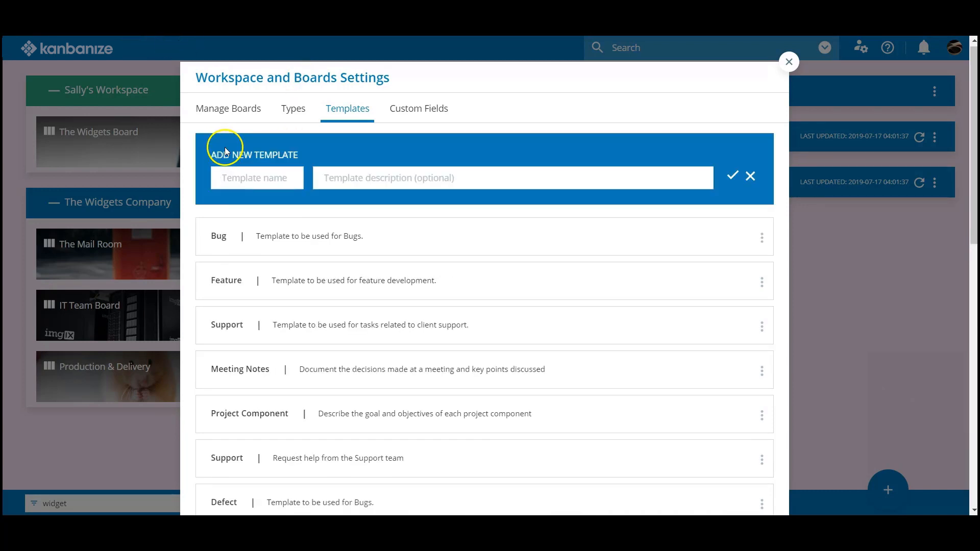
{"action": "mouse_move", "coordinate": [304, 88]}
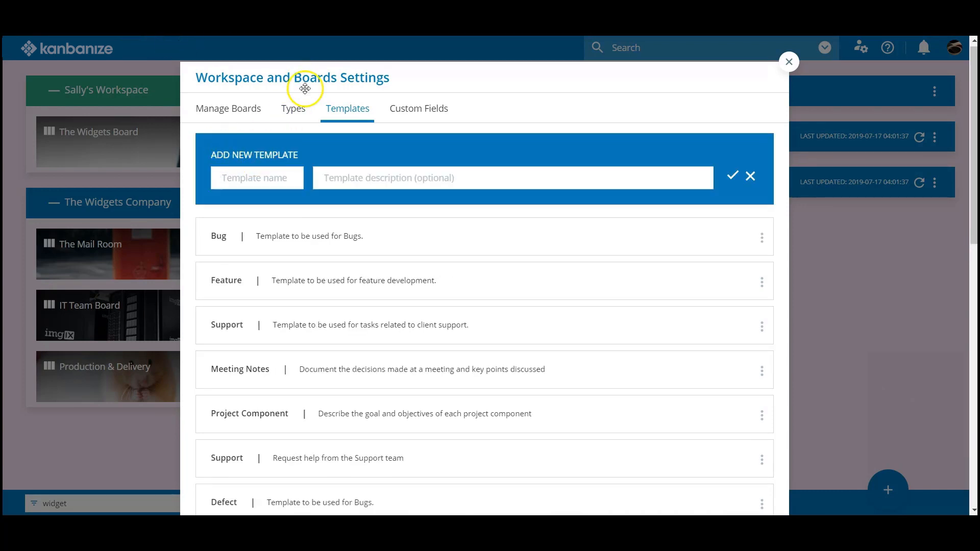
{"action": "type", "text": "TRAINING"}
{"action": "type", "text": "Departm"}
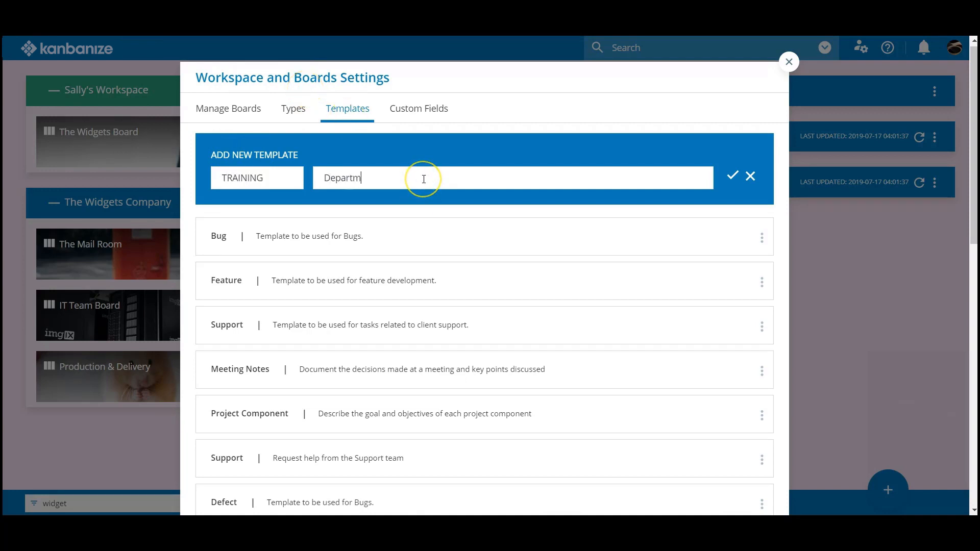
{"action": "type", "text": "ental level training"}
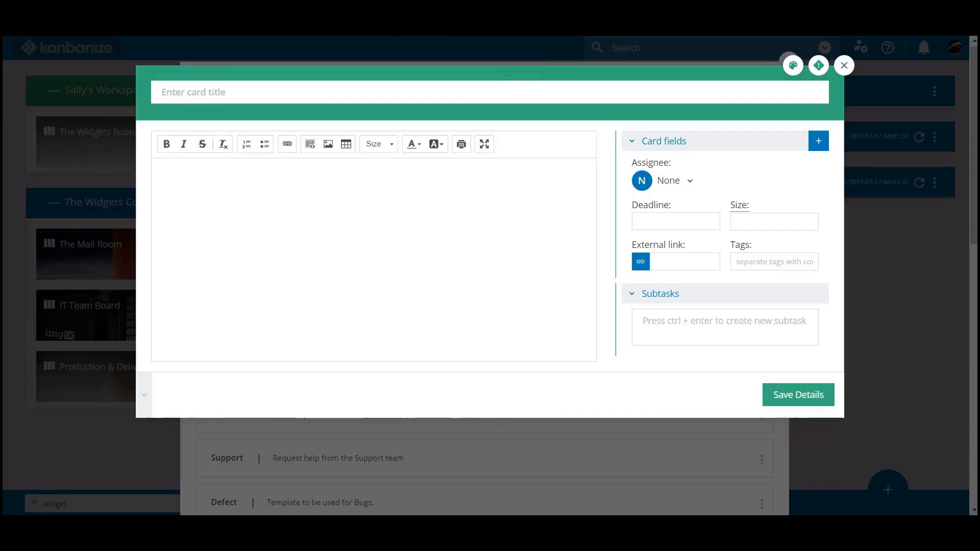
{"action": "mouse_move", "coordinate": [227, 62]}
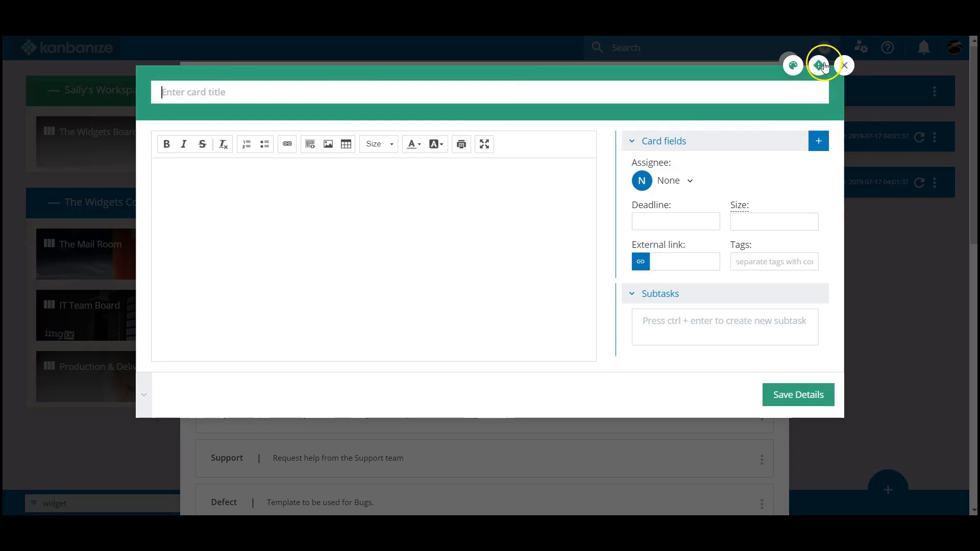
{"action": "mouse_move", "coordinate": [811, 82]}
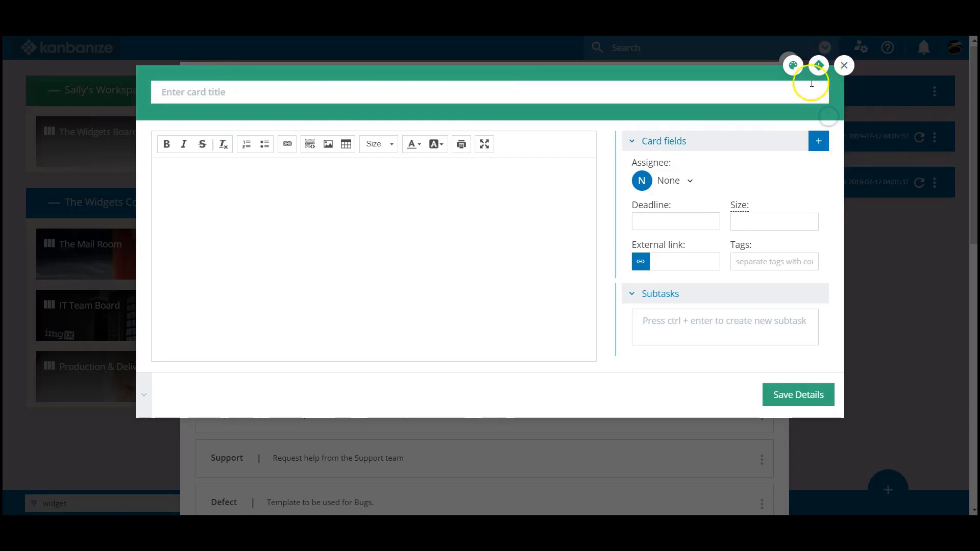
Step: Make the template pink and add the Card Type and Reporter fields to it
{"action": "left_click", "coordinate": [818, 65]}
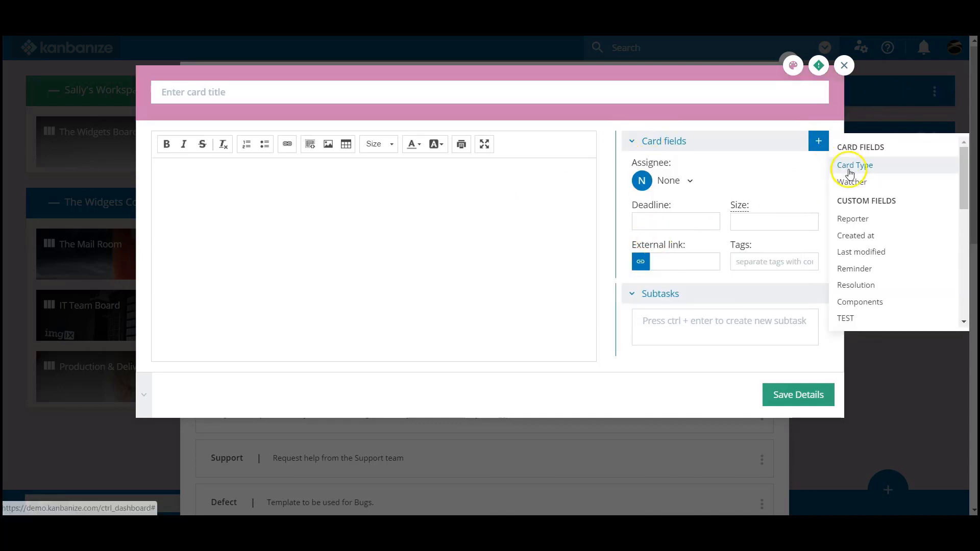
{"action": "left_click", "coordinate": [854, 166]}
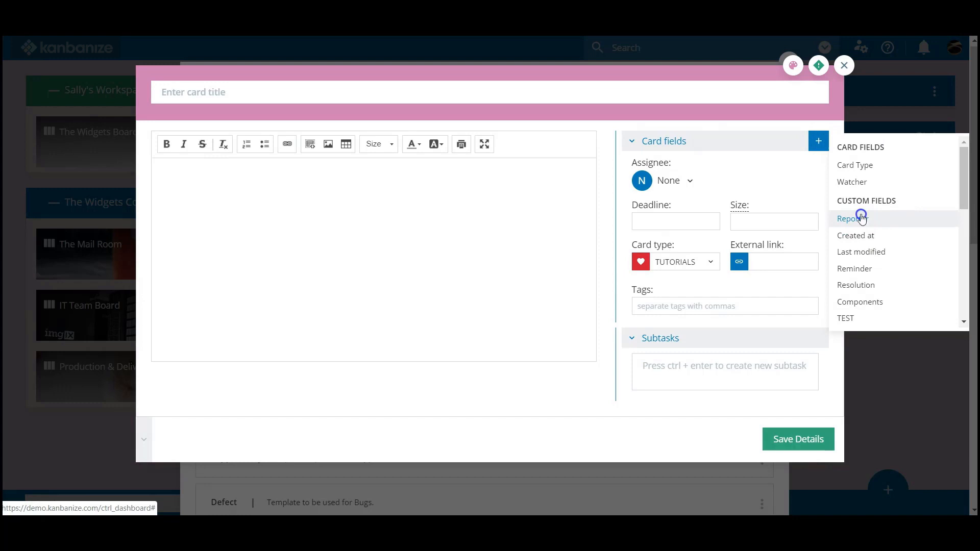
{"action": "left_click", "coordinate": [852, 219]}
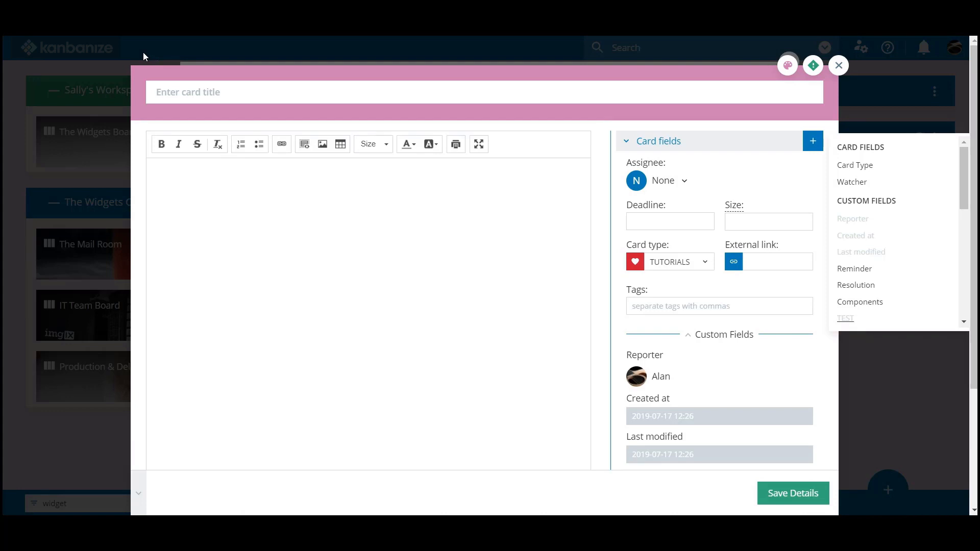
{"action": "left_click", "coordinate": [813, 65]}
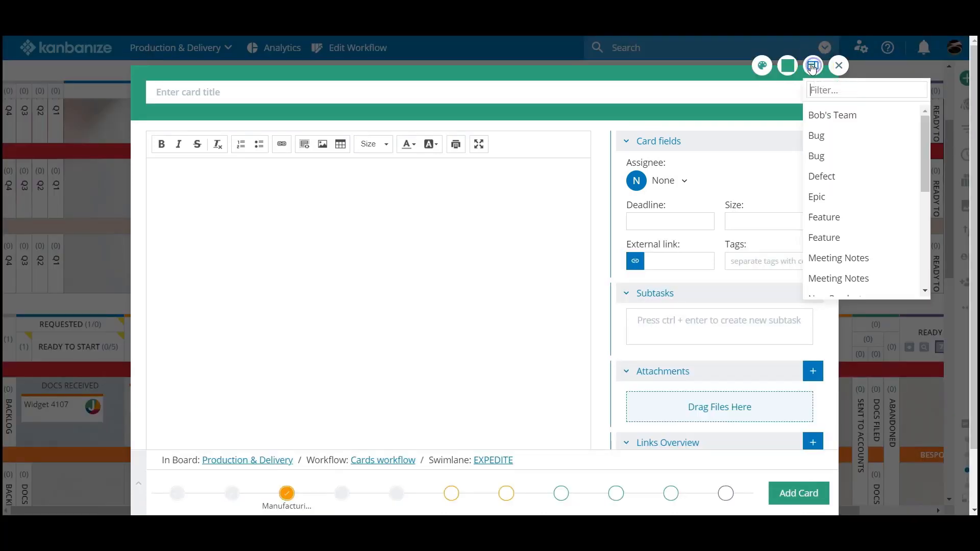
Step: Apply the template to the new card without overwriting its description, colour or priority
{"action": "scroll", "scroll_direction": "down", "scroll_amount": 3}
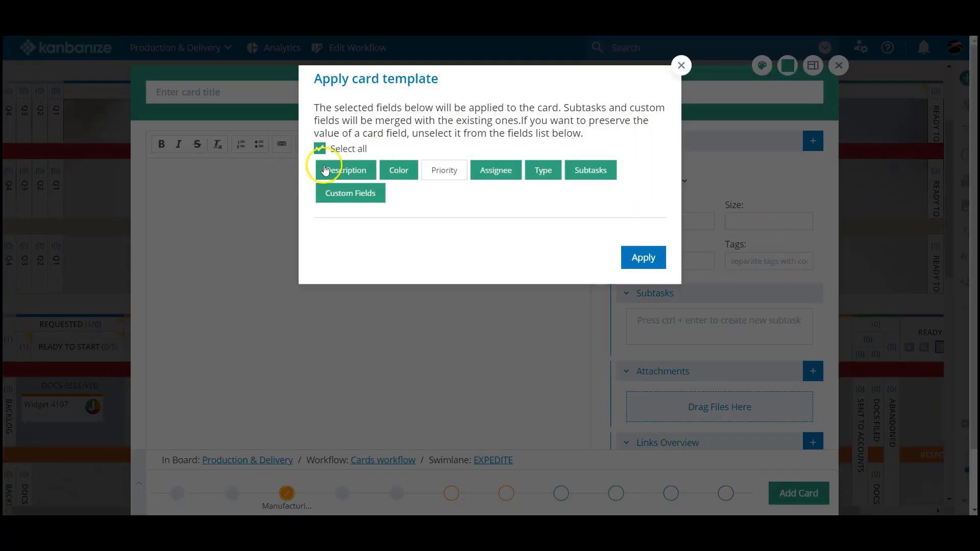
{"action": "left_click", "coordinate": [344, 170]}
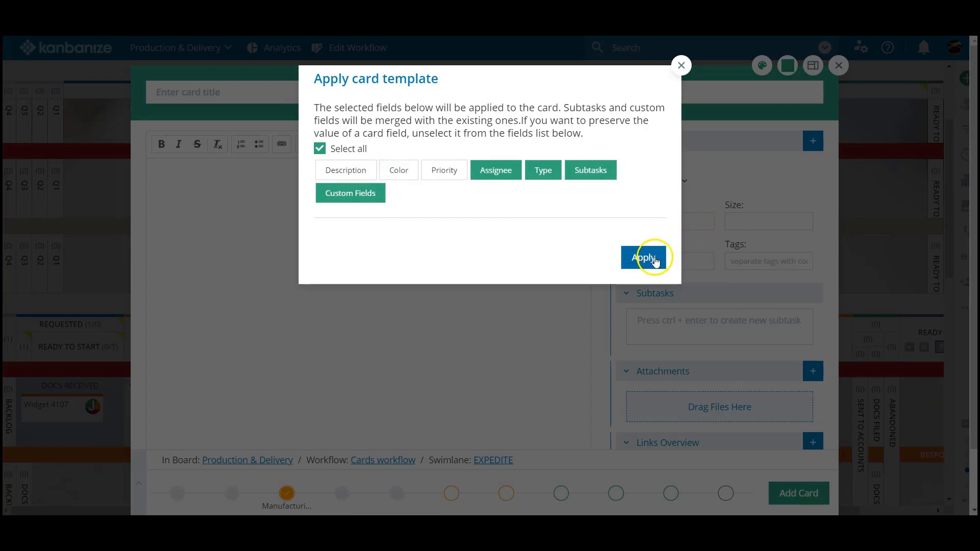
{"action": "left_click", "coordinate": [646, 258]}
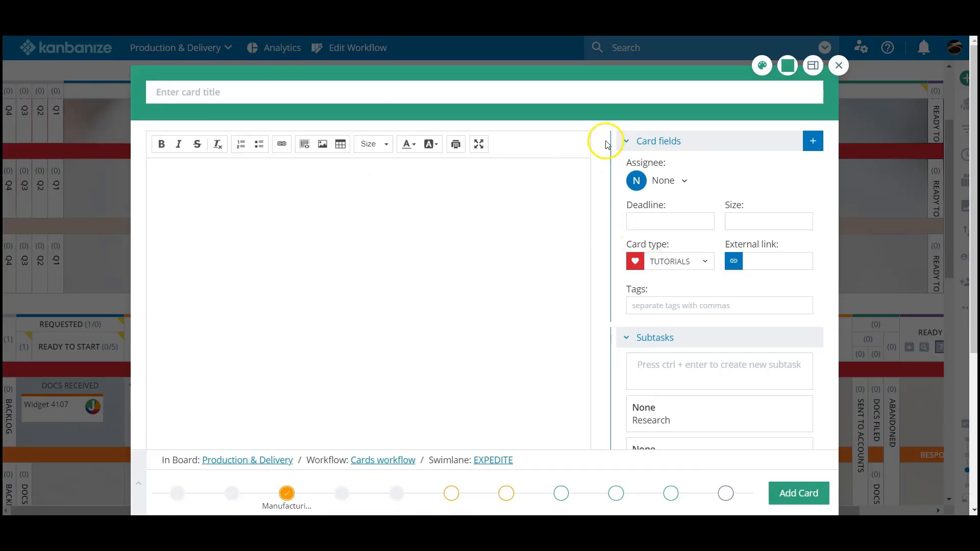
{"action": "scroll", "scroll_direction": "down", "scroll_amount": 3}
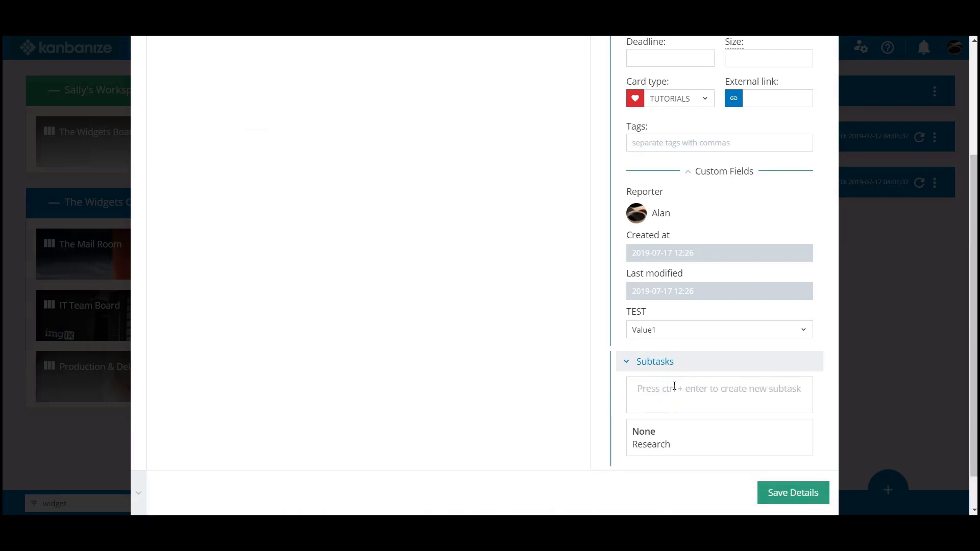
Step: Write the Welcome to Kanbanize description ending 'Always verify results!' and save the template details
{"action": "type", "text": "Co"}
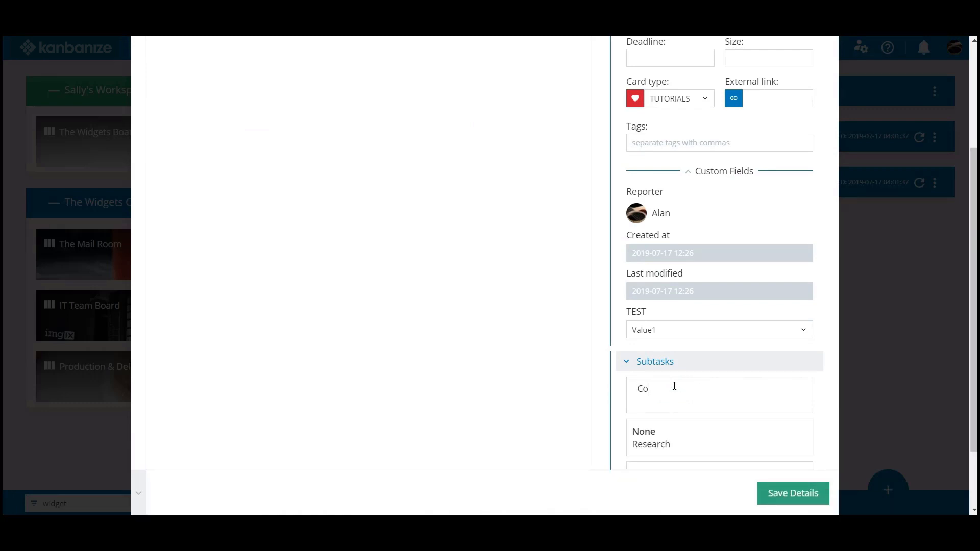
{"action": "scroll", "scroll_direction": "up", "scroll_amount": 3}
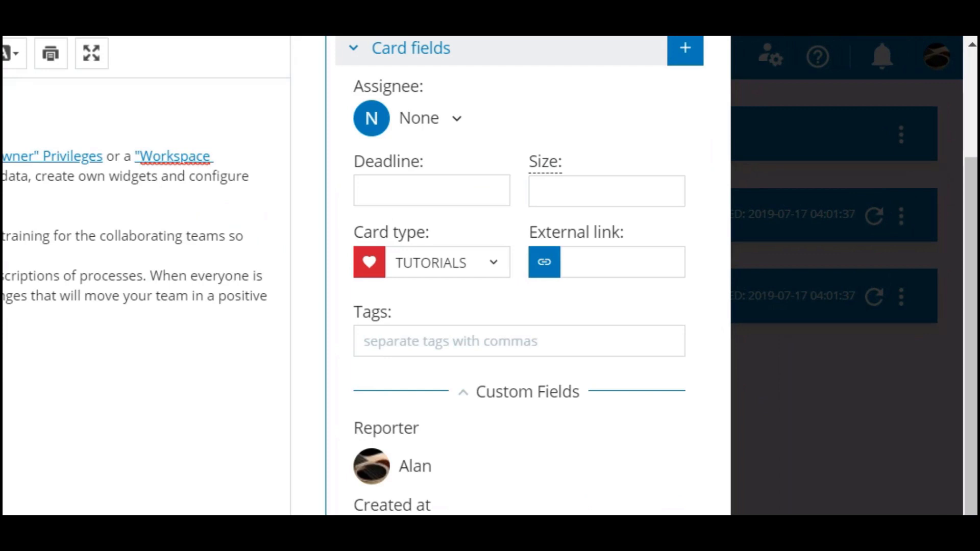
{"action": "mouse_move", "coordinate": [656, 201]}
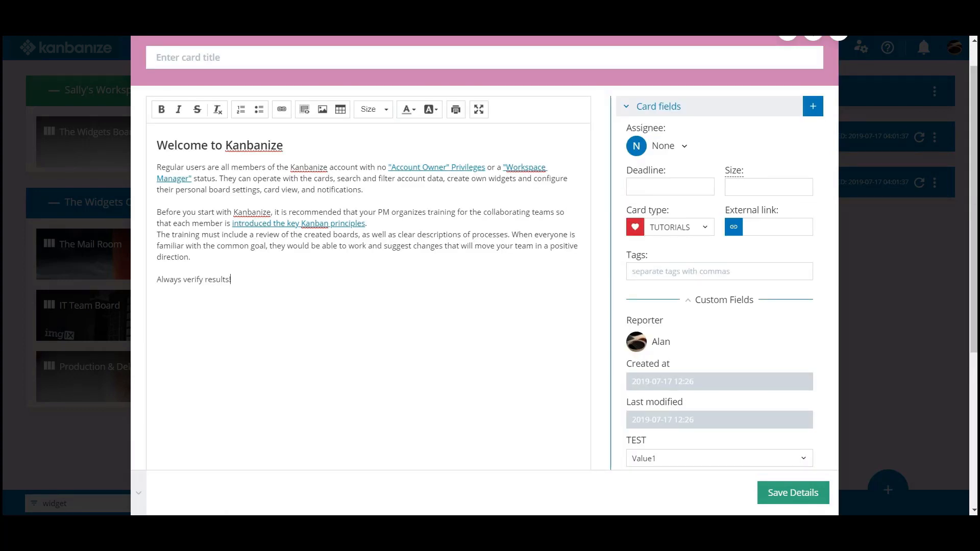
{"action": "type", "text": "!"}
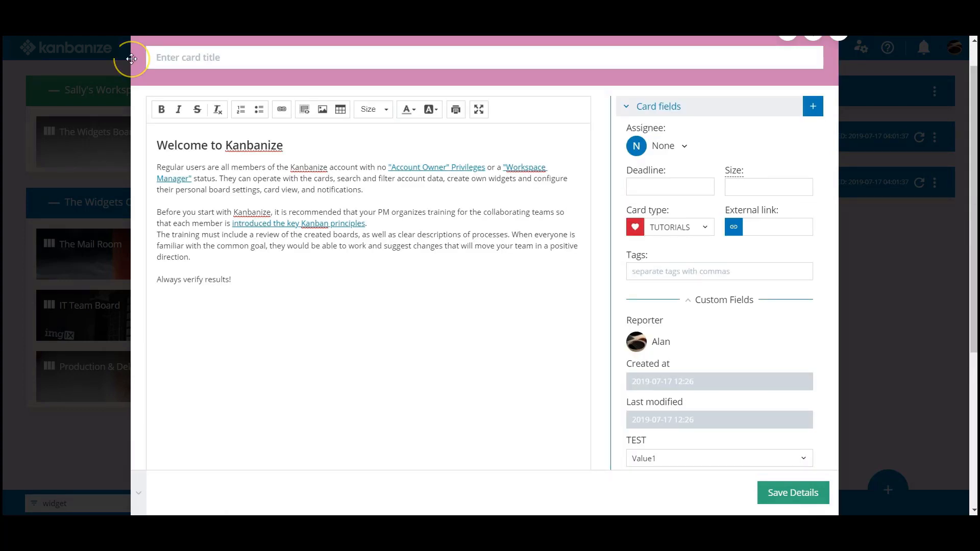
{"action": "mouse_move", "coordinate": [132, 59]}
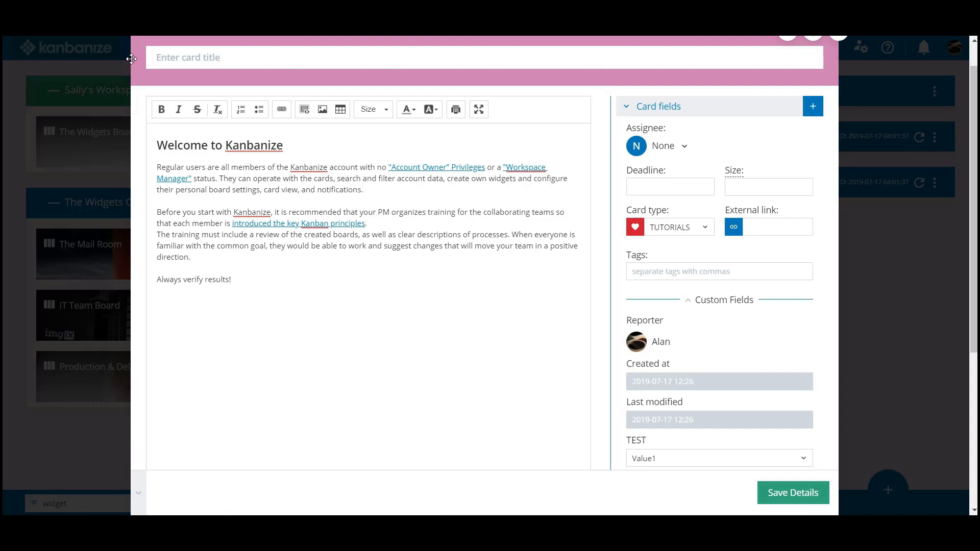
{"action": "mouse_move", "coordinate": [378, 213]}
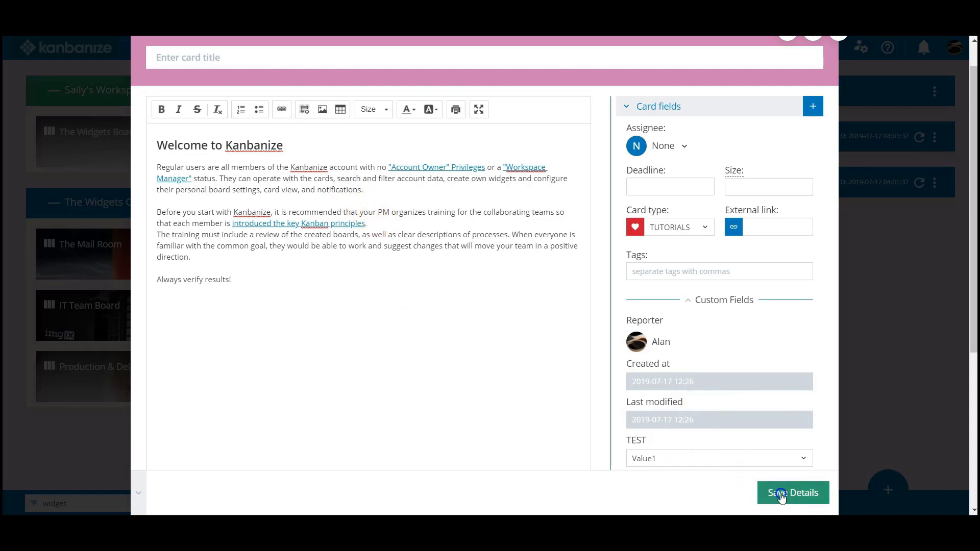
{"action": "left_click", "coordinate": [792, 492]}
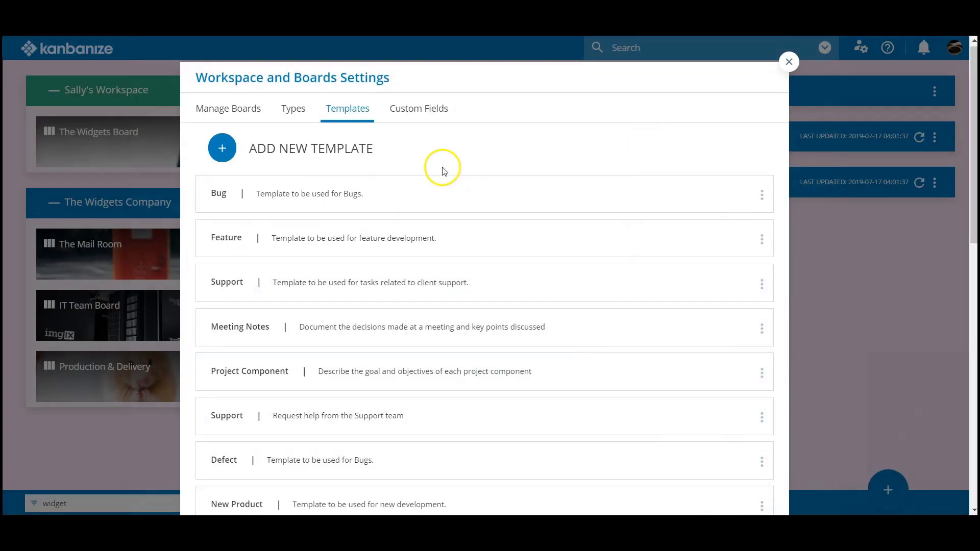
Step: Review the workspace, shared and predefined custom field tables, then begin a blank new custom field
{"action": "left_click", "coordinate": [419, 108]}
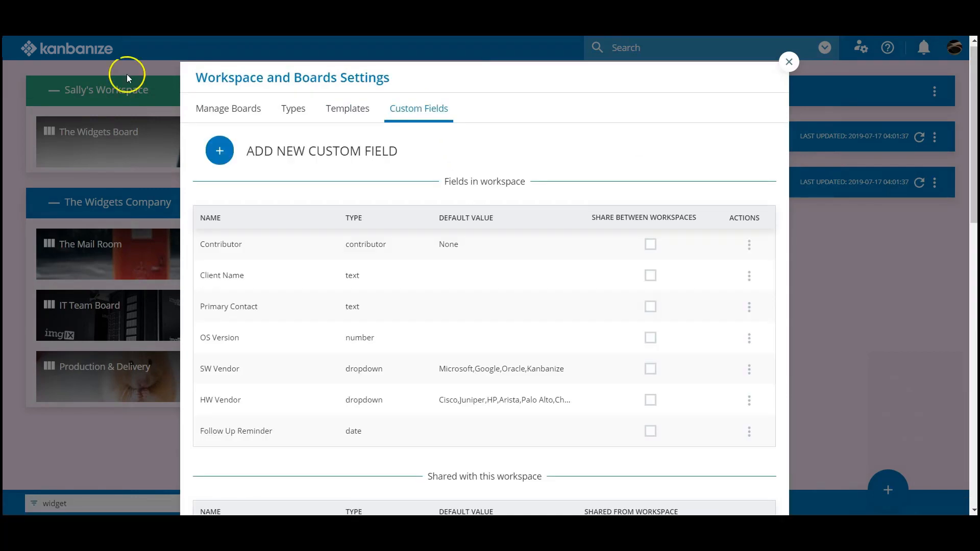
{"action": "scroll", "scroll_direction": "down", "scroll_amount": 3}
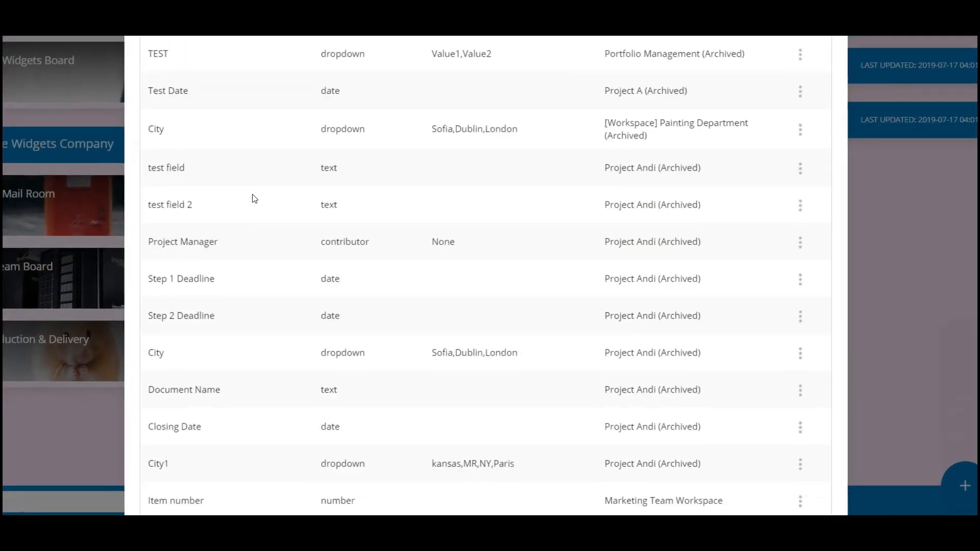
{"action": "scroll", "scroll_direction": "down", "scroll_amount": 3}
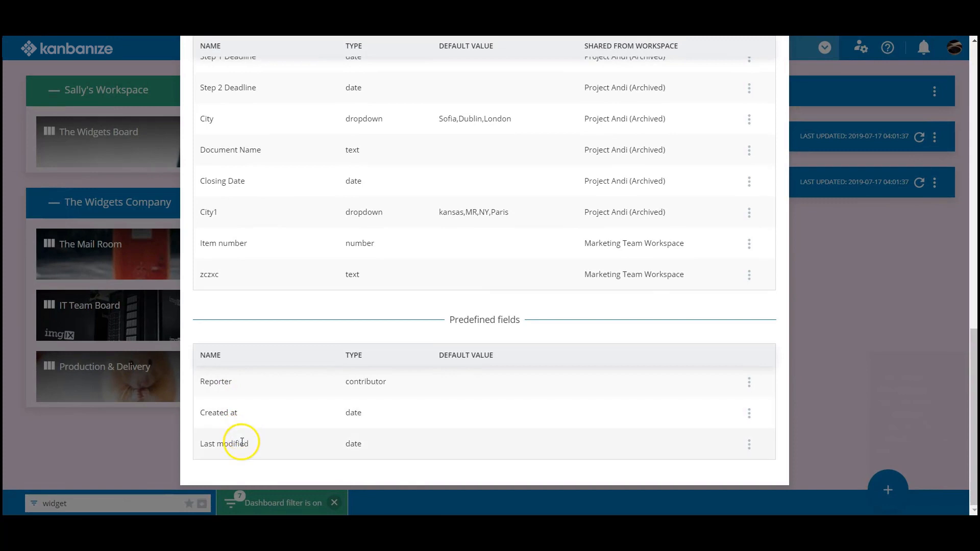
{"action": "scroll", "scroll_direction": "up", "scroll_amount": 3}
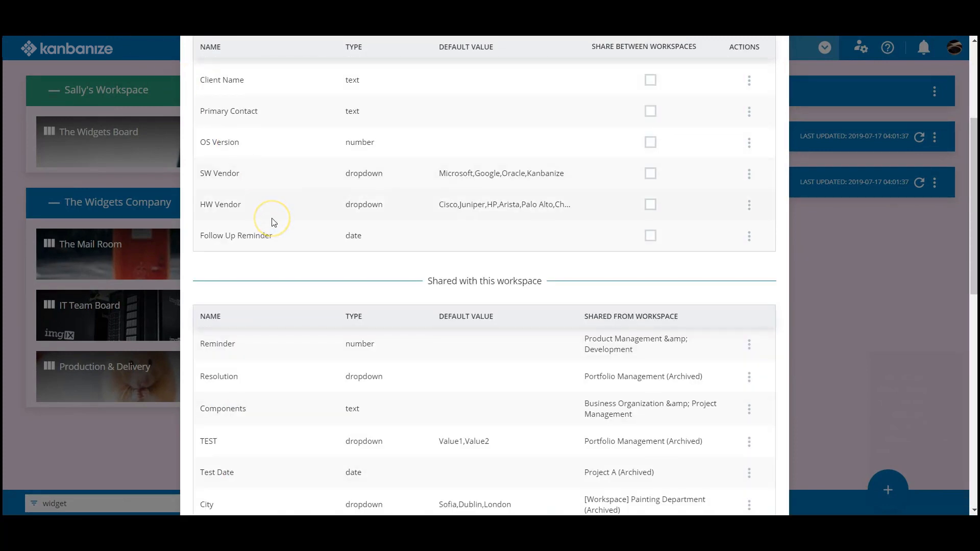
{"action": "scroll", "scroll_direction": "up", "scroll_amount": 3}
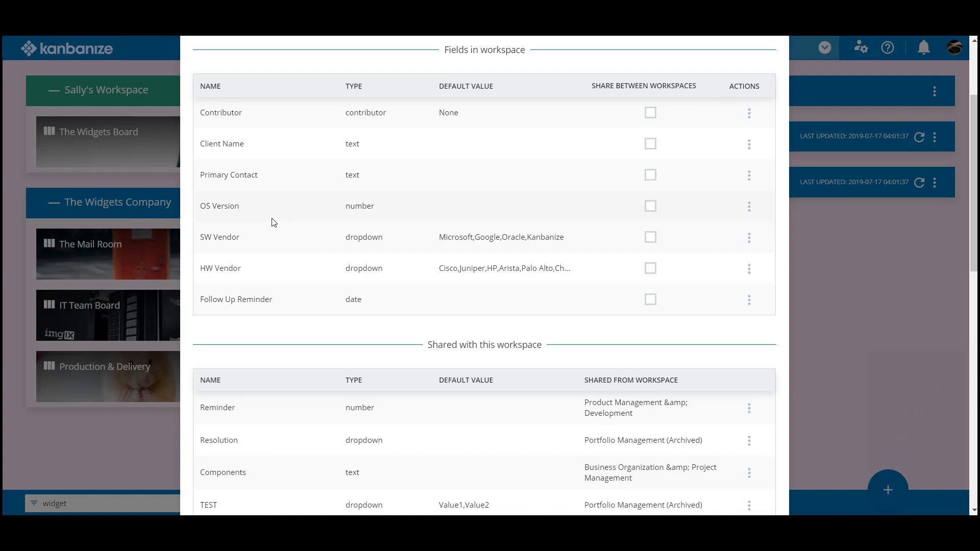
{"action": "mouse_move", "coordinate": [351, 308]}
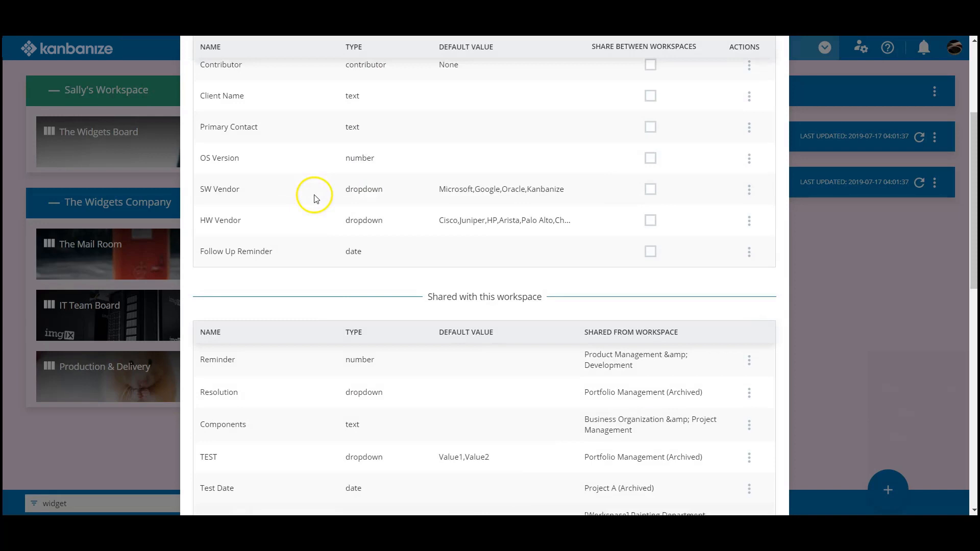
{"action": "left_click", "coordinate": [216, 154]}
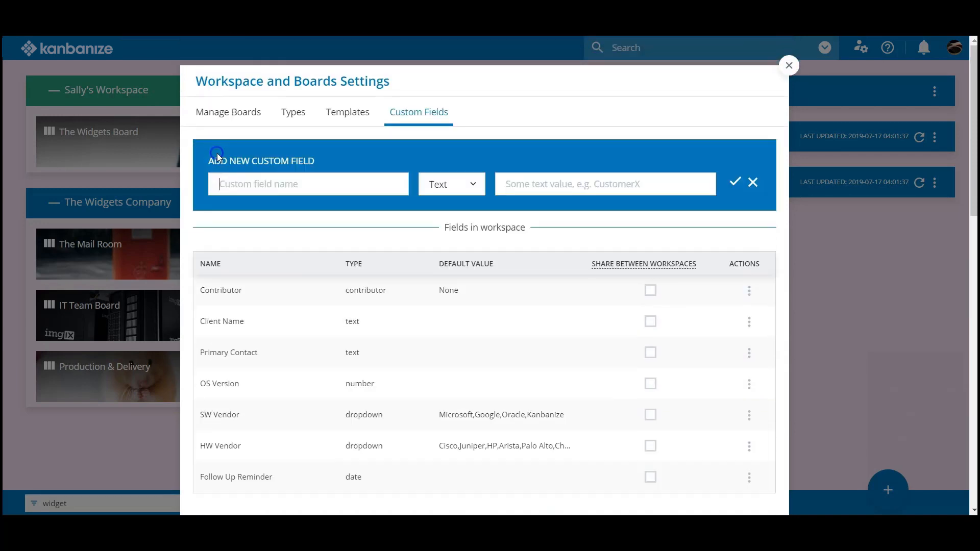
Step: Define a Dropdown field named Training with values In-house, Sub-contracted, College, Kindergarten and confirm it
{"action": "left_click", "coordinate": [450, 183]}
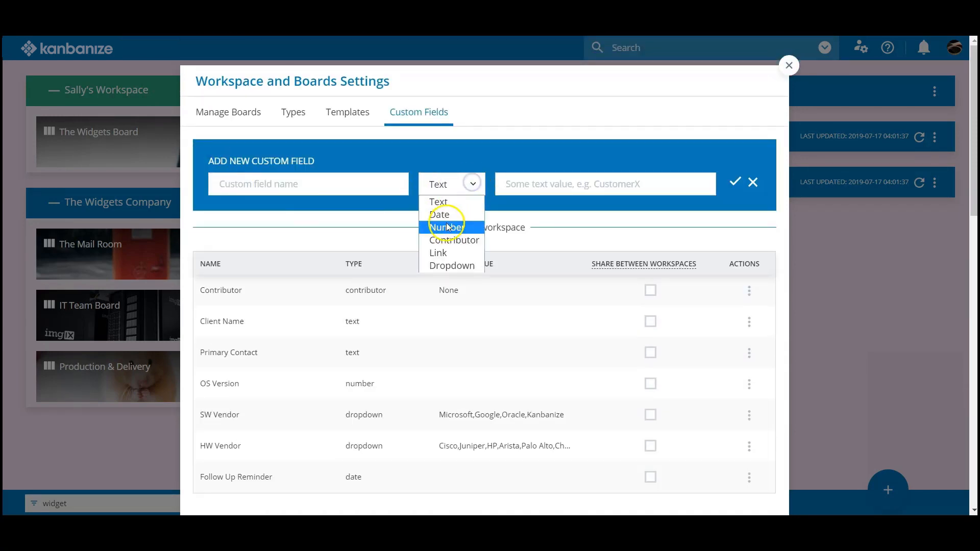
{"action": "left_click", "coordinate": [451, 266]}
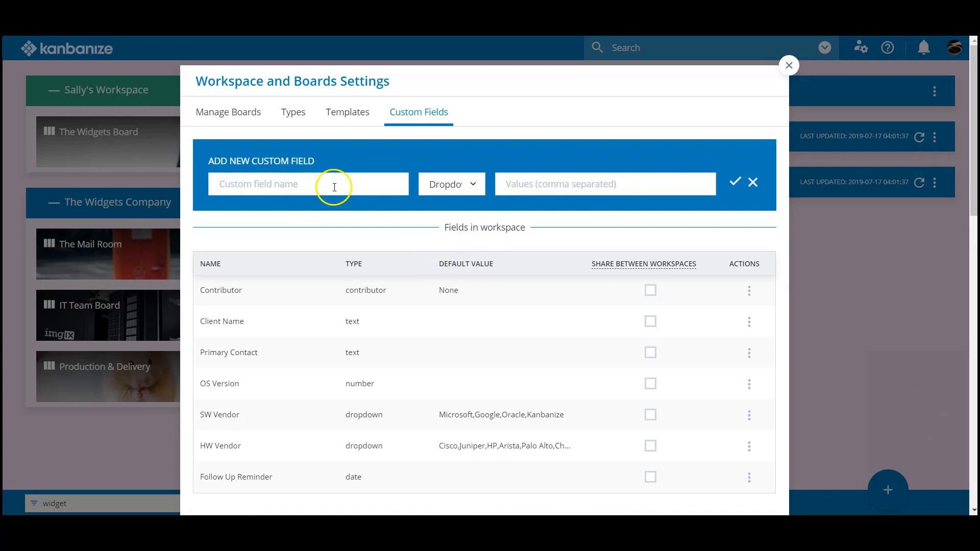
{"action": "type", "text": "Tra"}
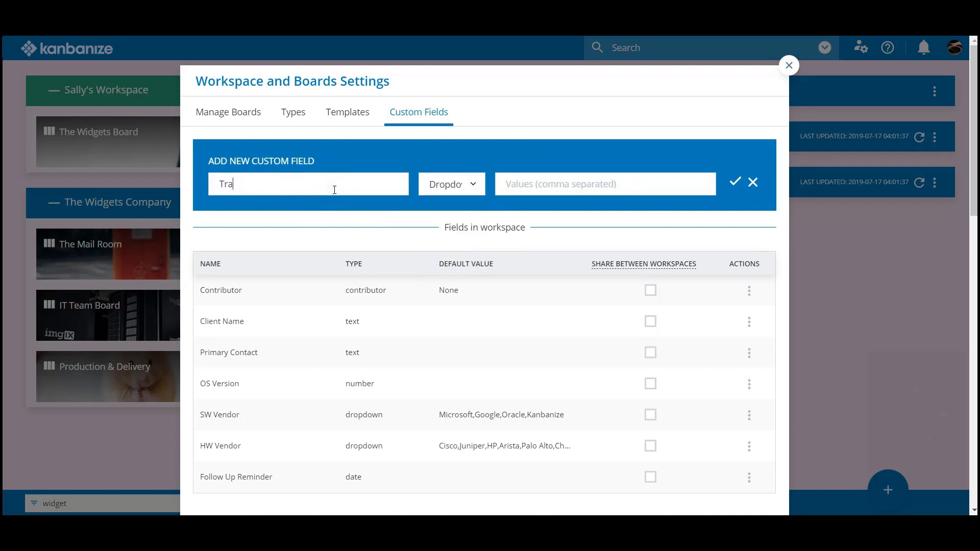
{"action": "type", "text": "ining"}
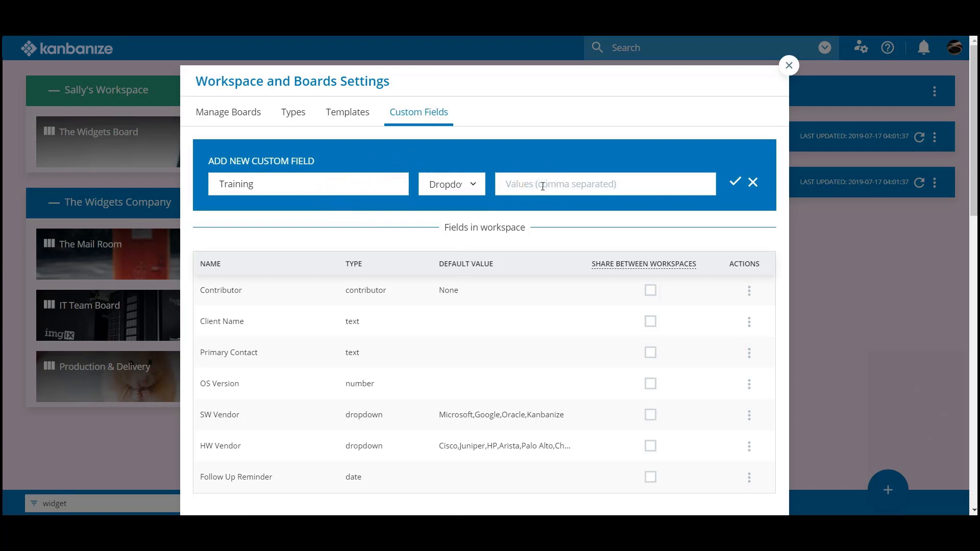
{"action": "type", "text": "In-house,Sub-contracted,College,Kinde"}
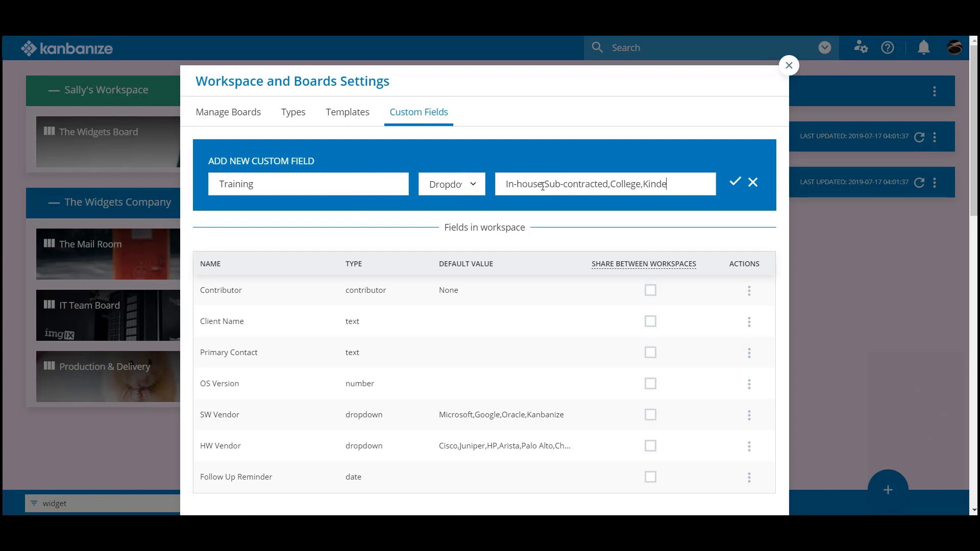
{"action": "left_click", "coordinate": [735, 182]}
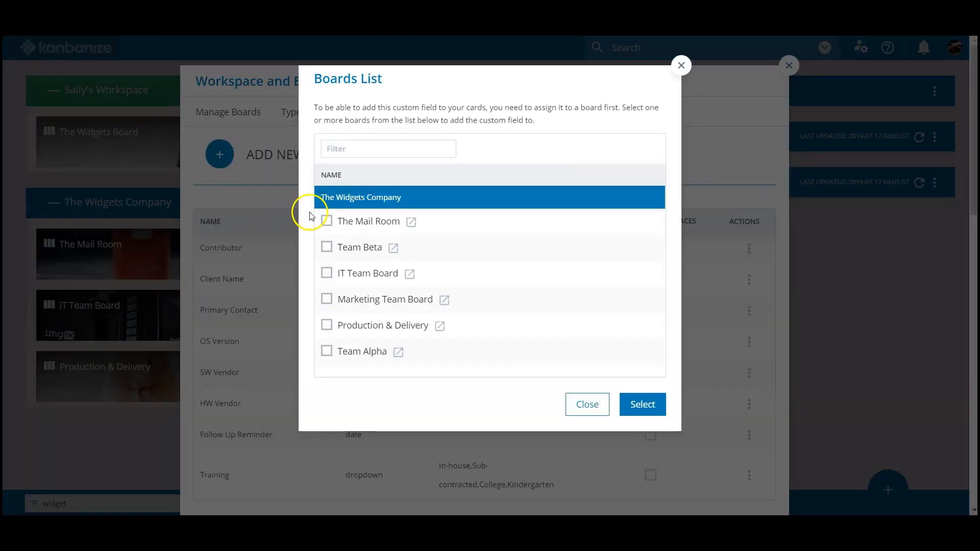
Step: Dismiss the Boards List prompt without assigning the Training field to any board
{"action": "left_click", "coordinate": [327, 248]}
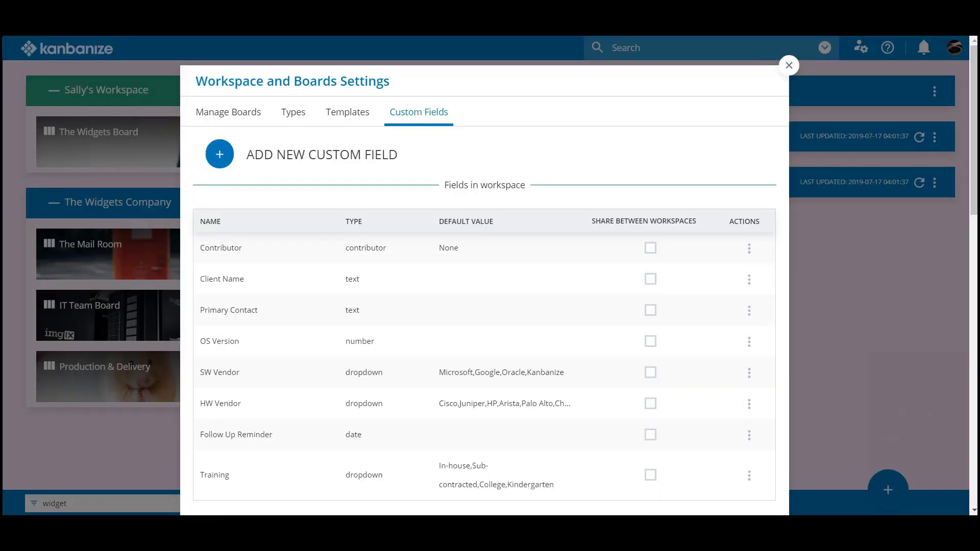
{"action": "mouse_move", "coordinate": [153, 51]}
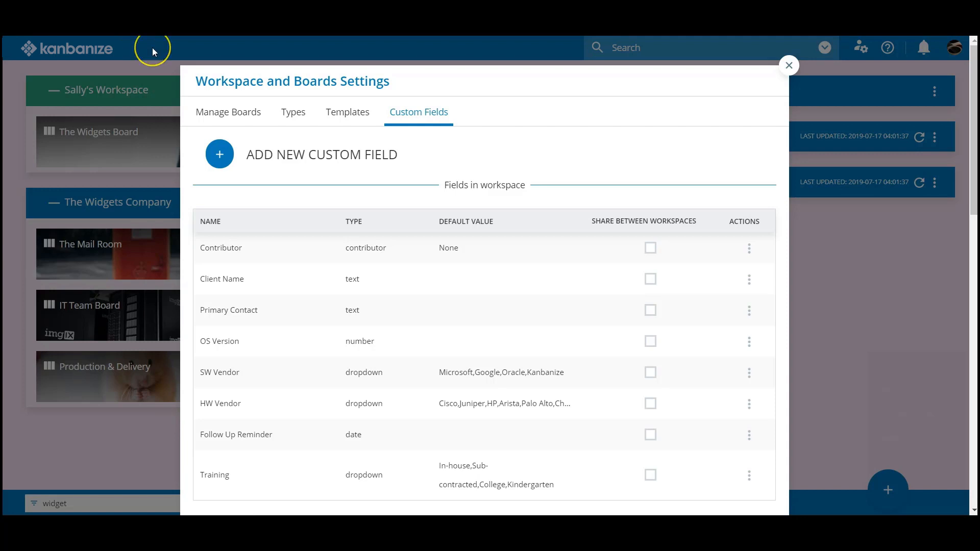
{"action": "mouse_move", "coordinate": [152, 51]}
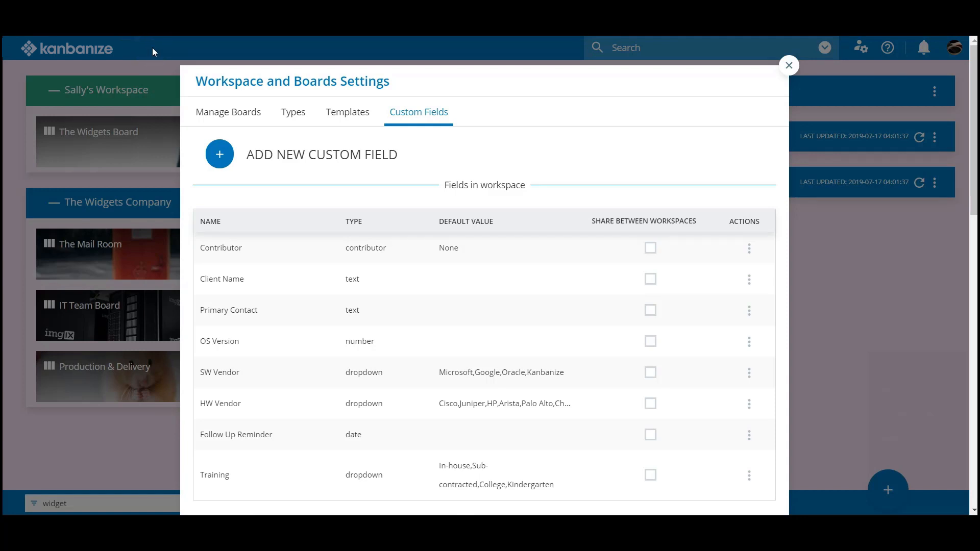